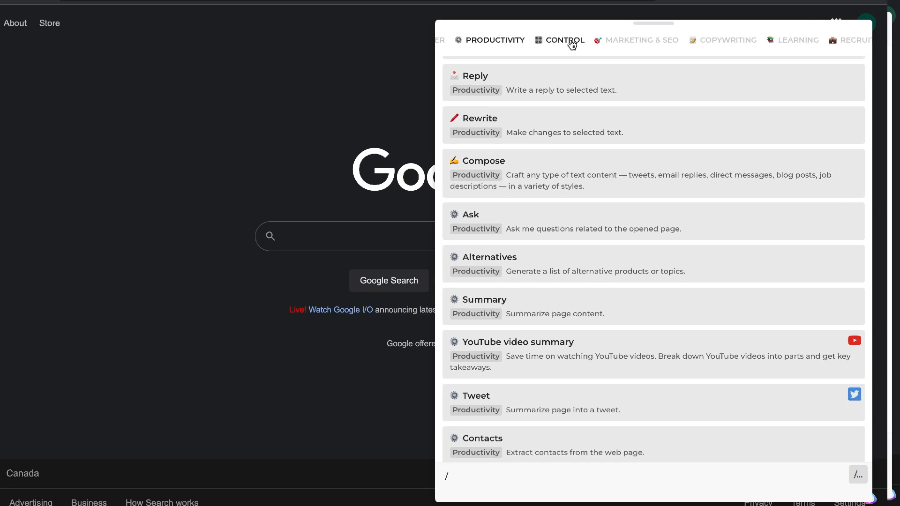
# Step: Browse the Copywriting and Engineering command categories, then filter quick commands with /blog
pyautogui.click(635, 40)
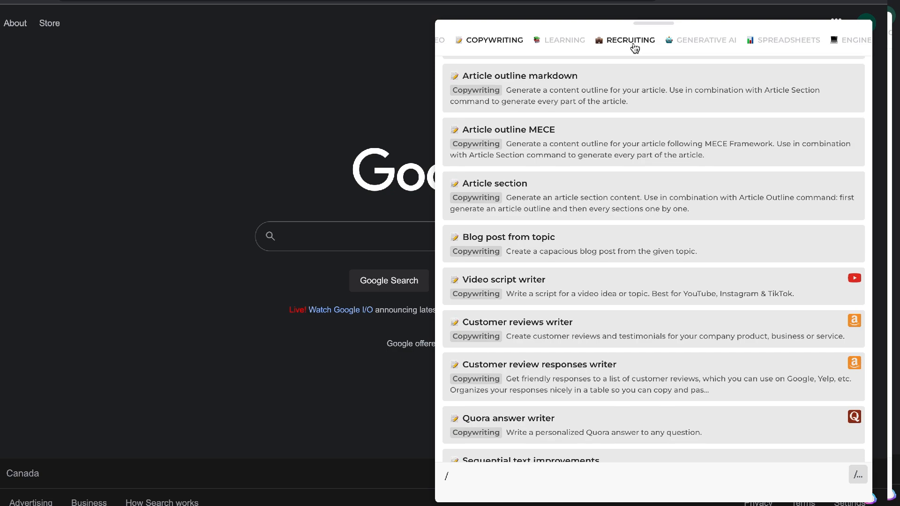
pyautogui.click(680, 40)
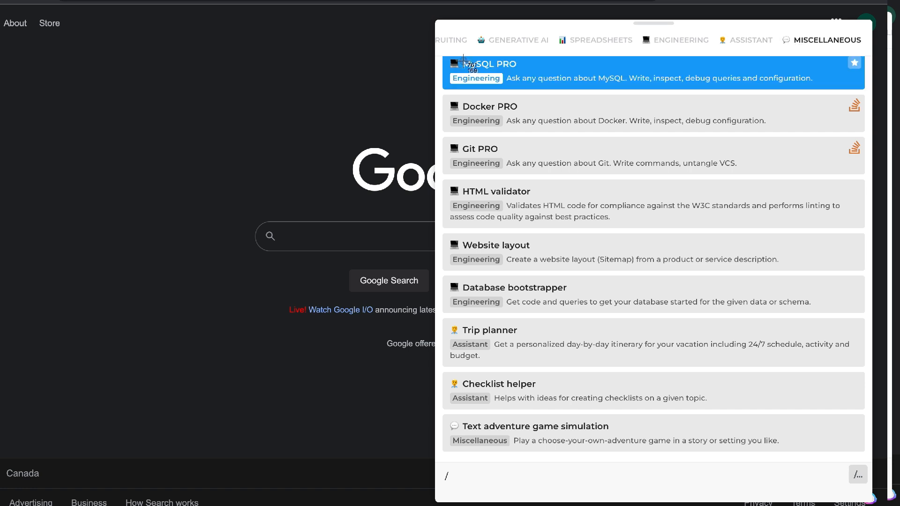
pyautogui.moveTo(231, 185)
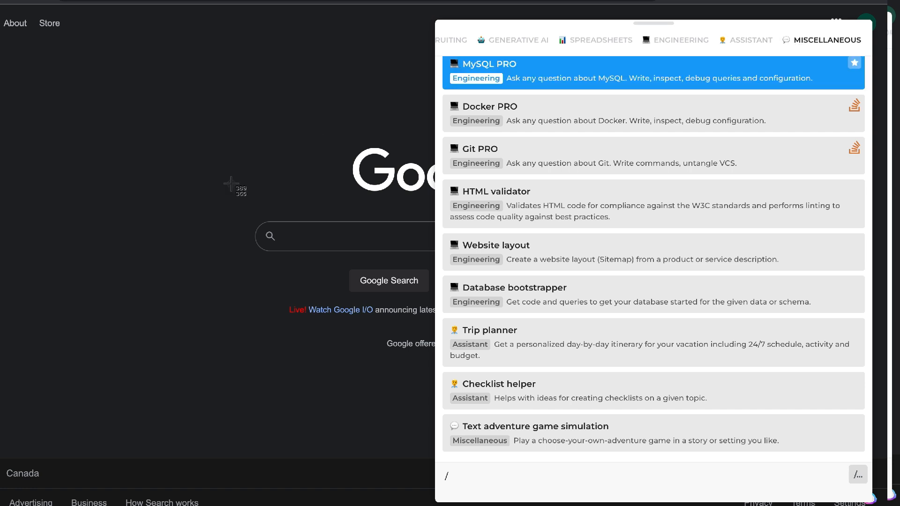
pyautogui.write('blog')
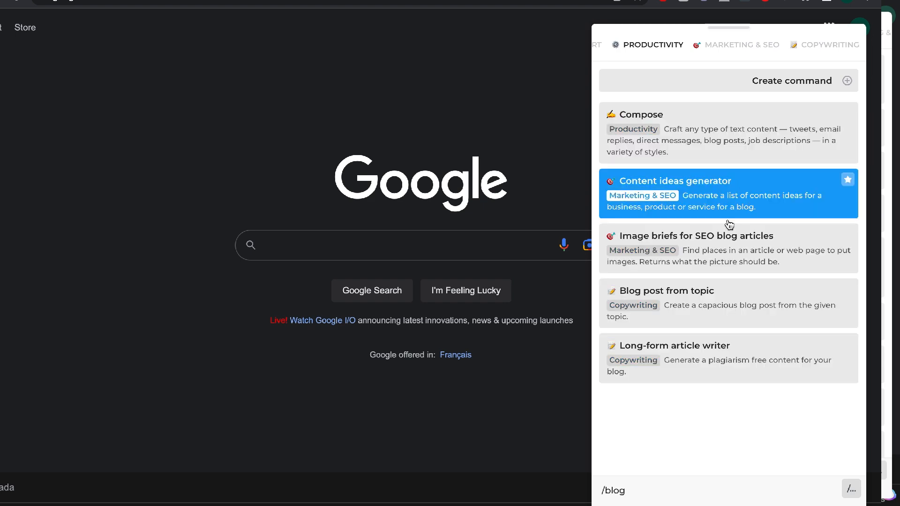
# Step: Run 'Blog post from topic' and a keyword report, both for 'make money online'
pyautogui.click(666, 291)
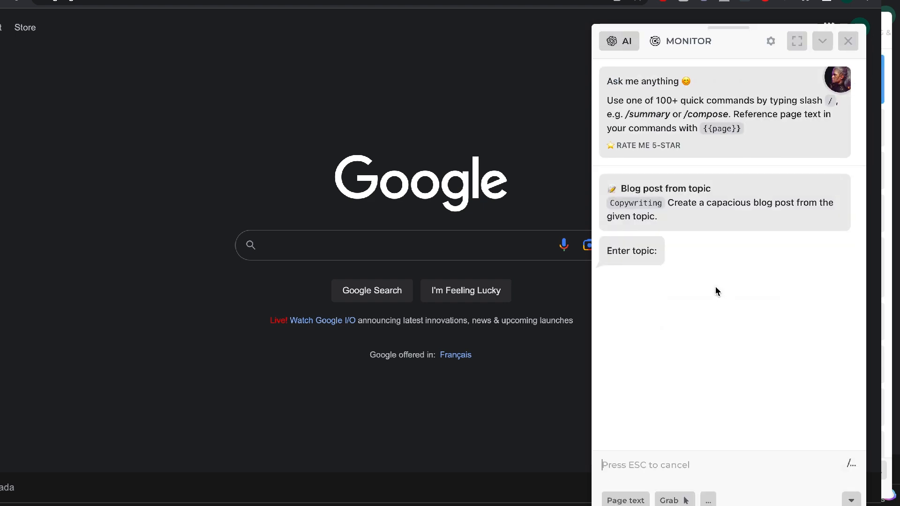
pyautogui.write('make money o')
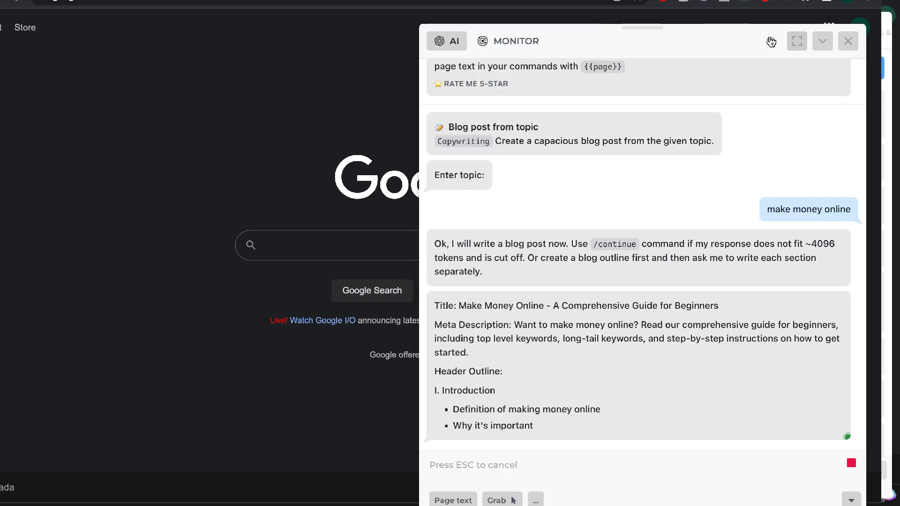
pyautogui.scroll(-3)
pyautogui.write('m')
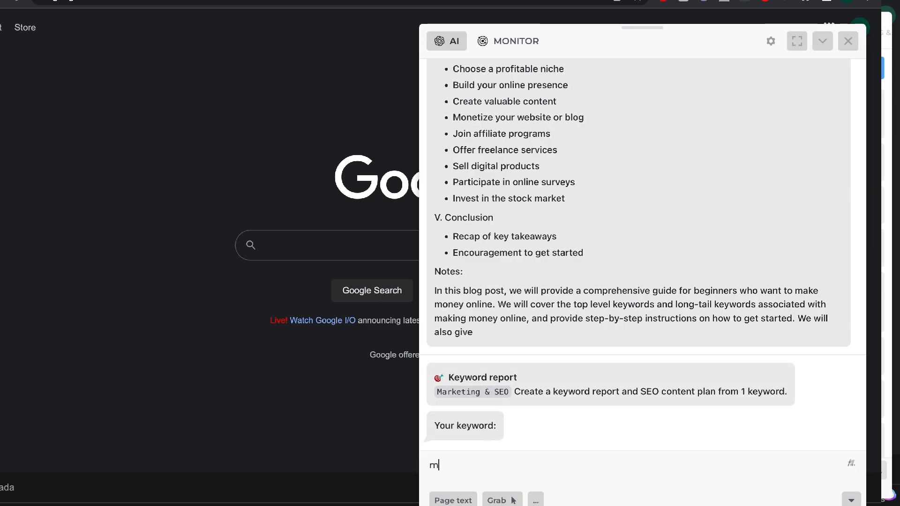
pyautogui.write('ake money o')
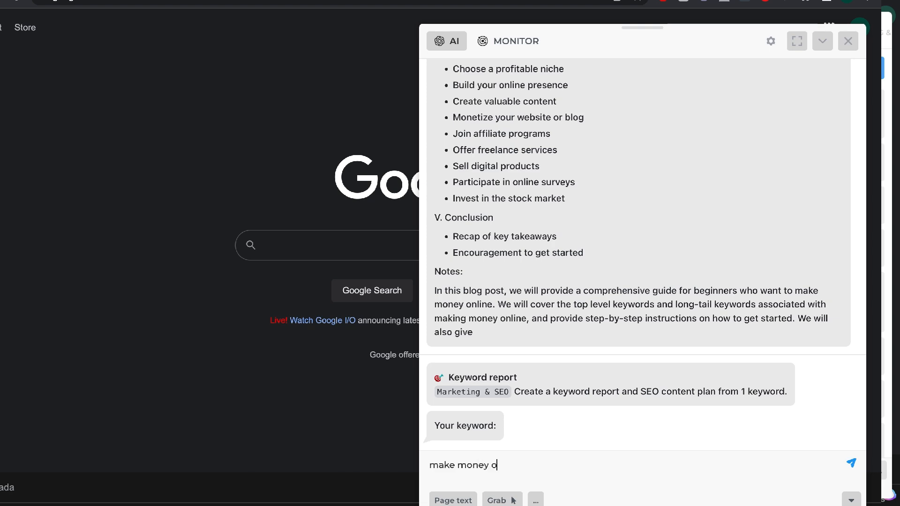
pyautogui.click(850, 463)
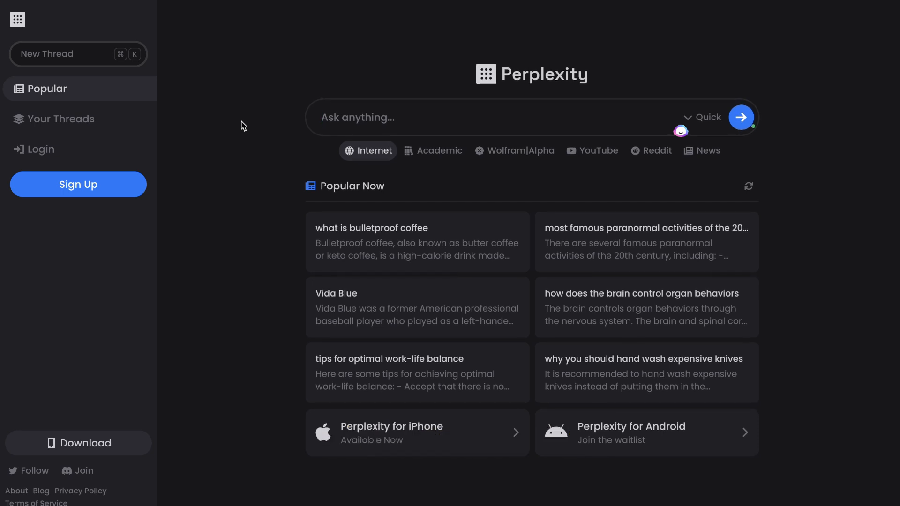
pyautogui.moveTo(341, 125)
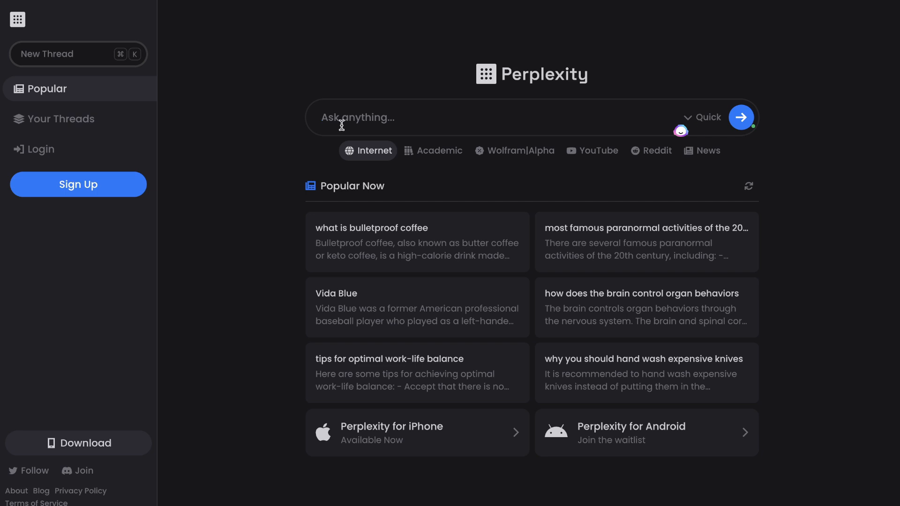
# Step: Ask 'who won the 2020 nba championship', then the related Lakers total-titles question
pyautogui.write('who won the 2020')
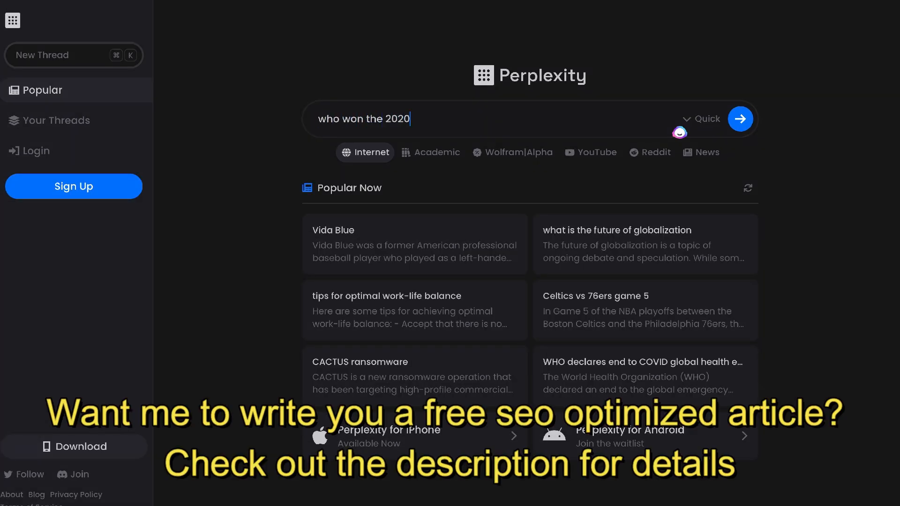
pyautogui.write('nba cham')
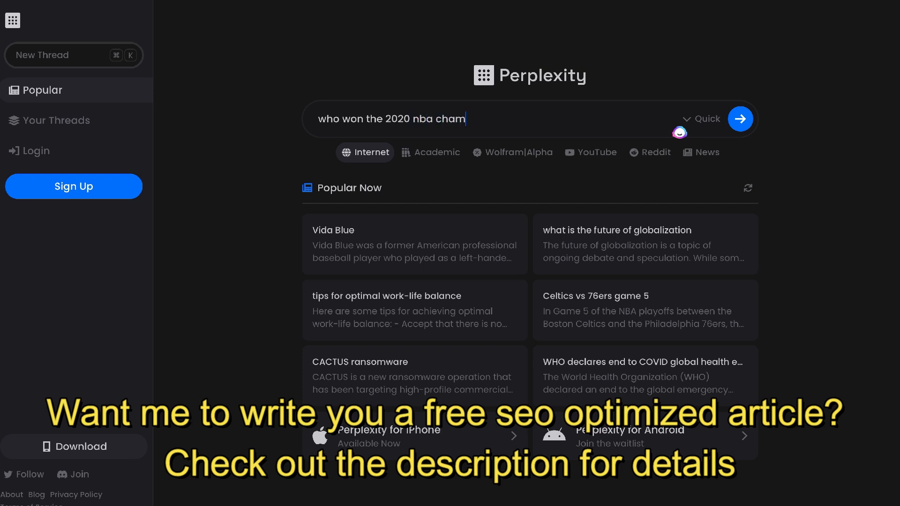
pyautogui.write('pionship')
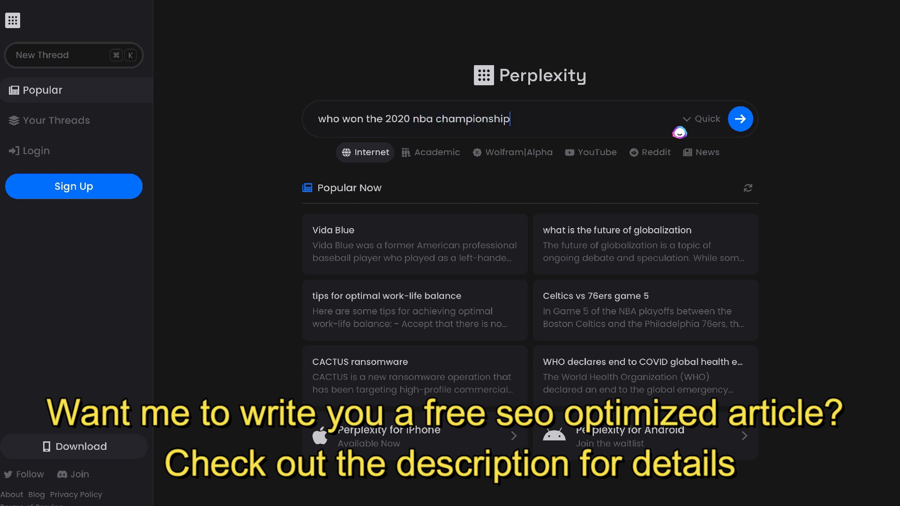
pyautogui.click(740, 119)
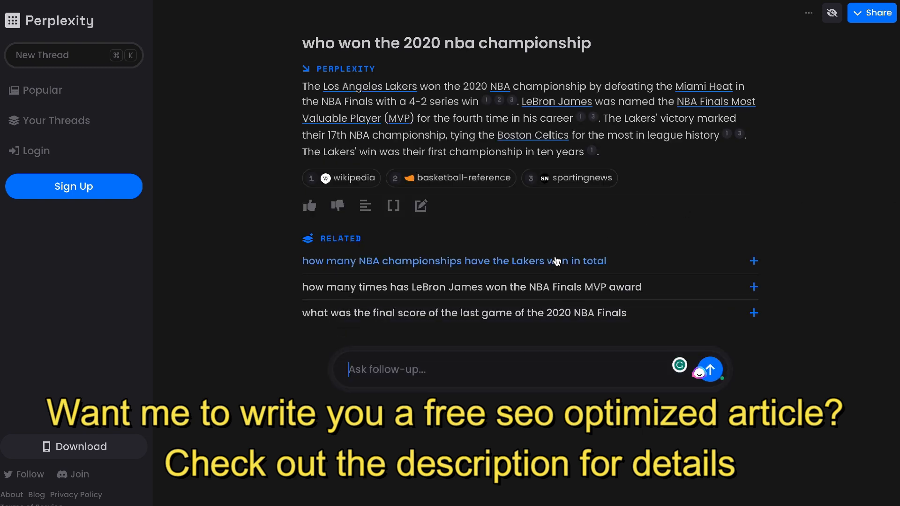
pyautogui.click(454, 261)
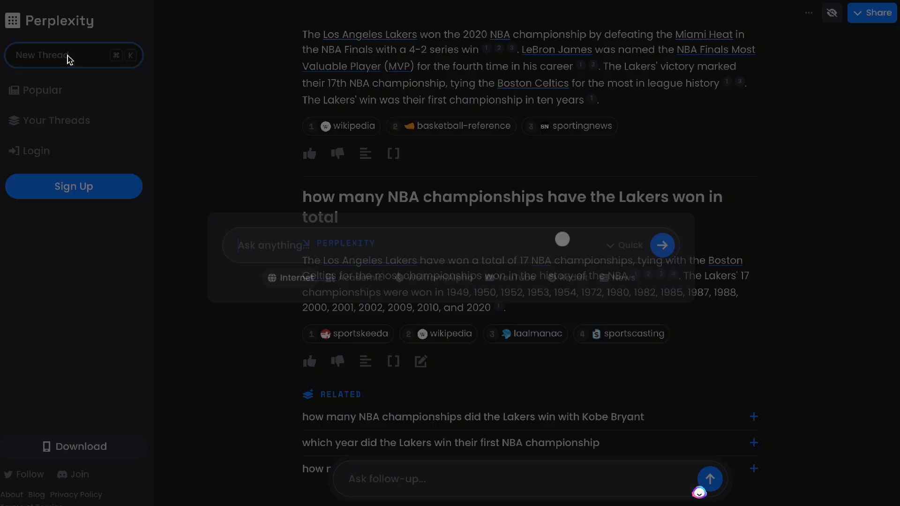
# Step: Ask 'what is gpt 4' in a new thread and read through the follow-up answers
pyautogui.write('wht')
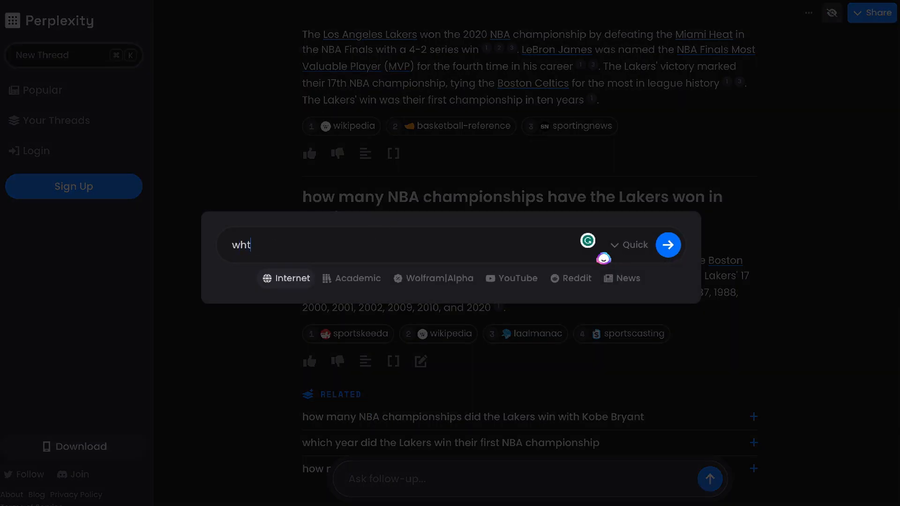
pyautogui.write('what is gpt')
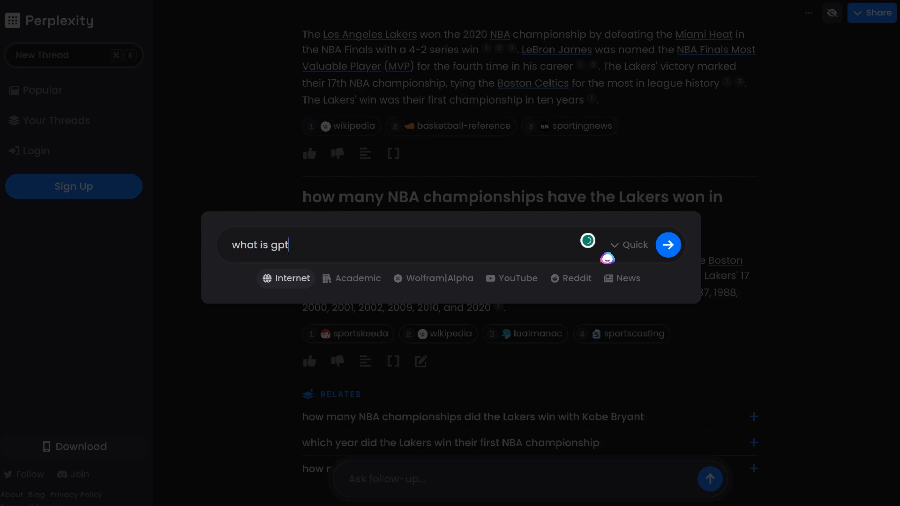
pyautogui.click(667, 244)
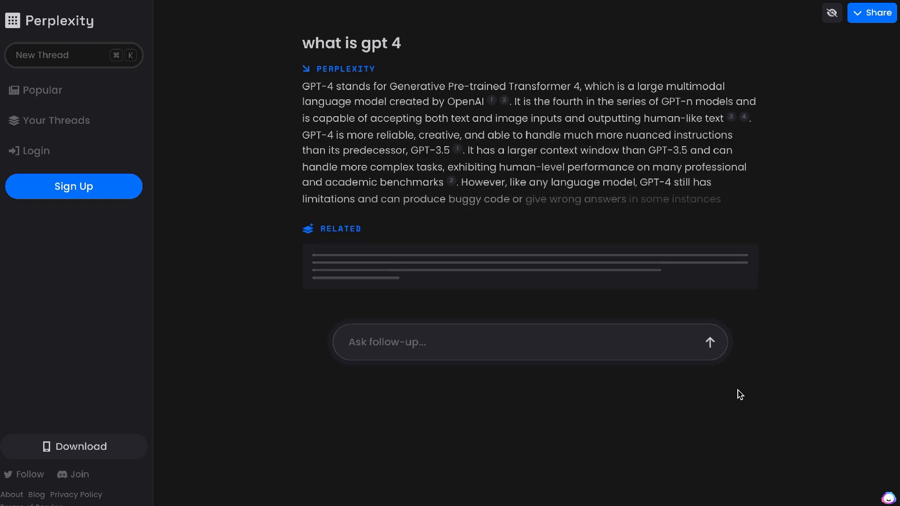
pyautogui.scroll(-3)
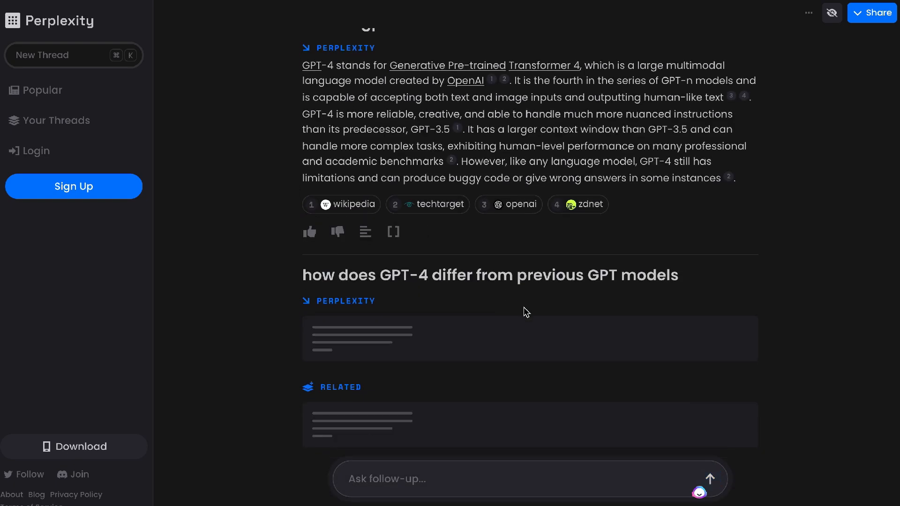
pyautogui.scroll(3)
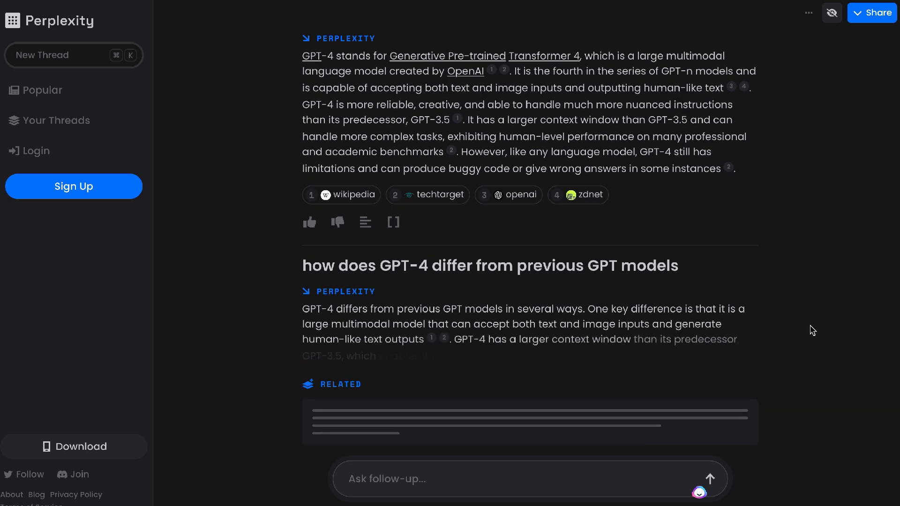
pyautogui.scroll(-3)
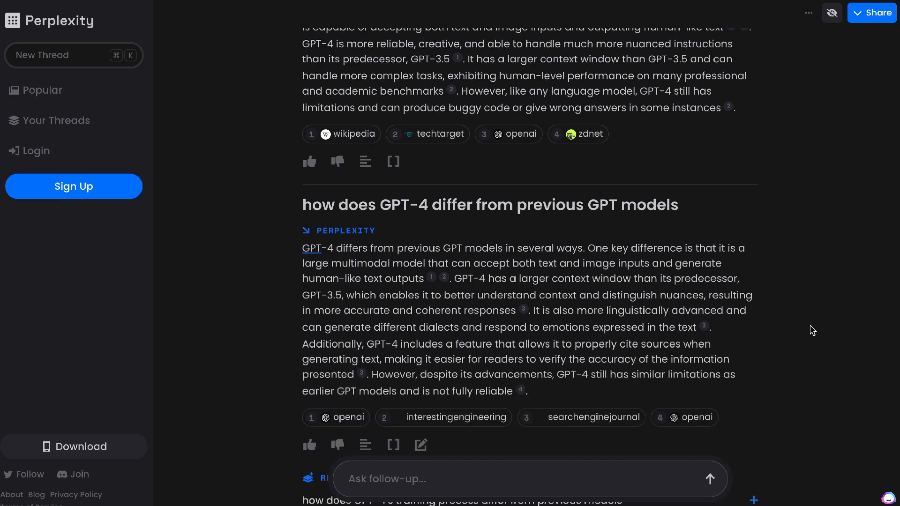
pyautogui.scroll(-3)
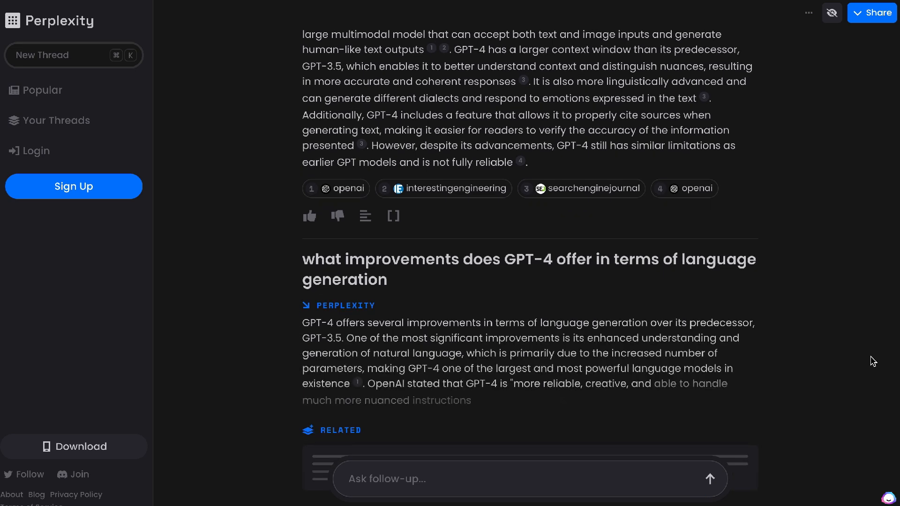
pyautogui.scroll(-3)
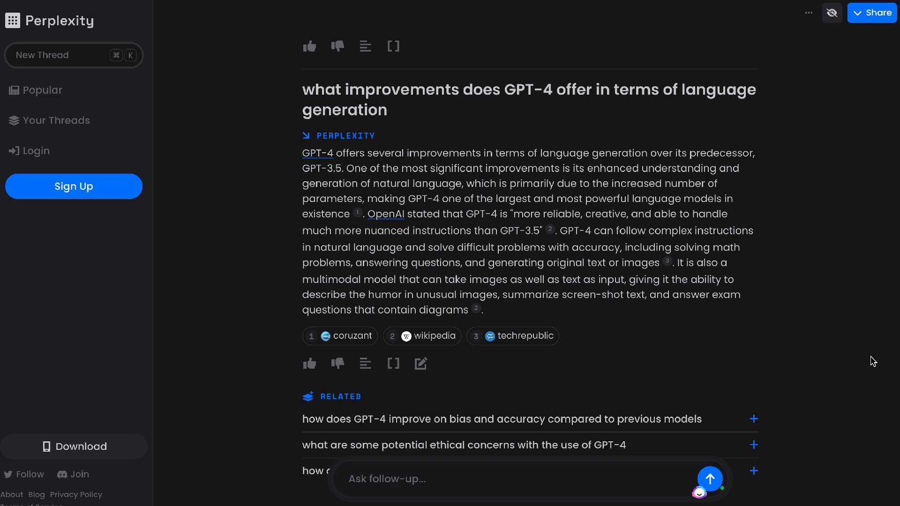
pyautogui.scroll(3)
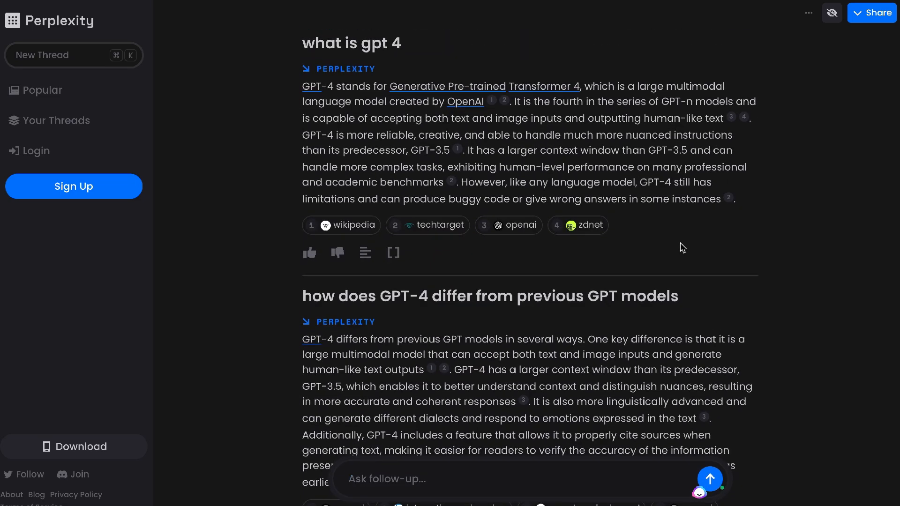
pyautogui.moveTo(91, 72)
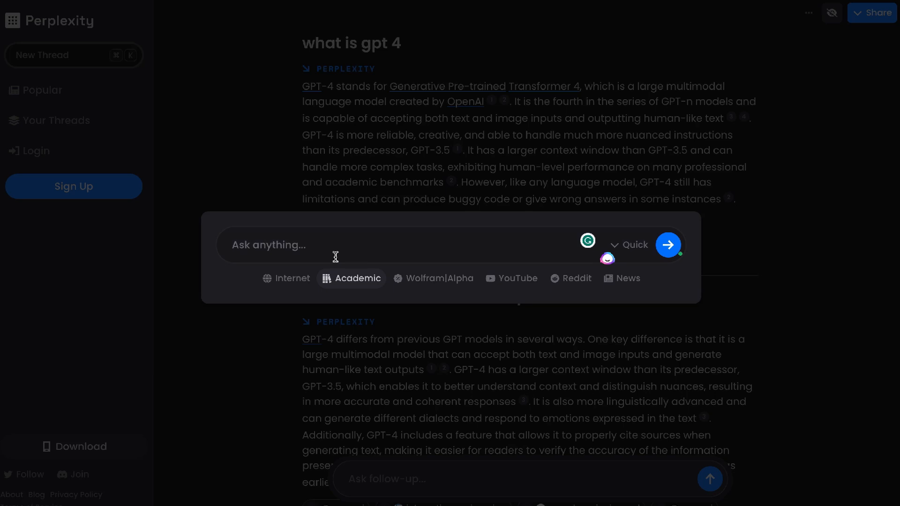
# Step: Ask 'keto diet' with the Academic focus and review the allowed-foods follow-up
pyautogui.write('d')
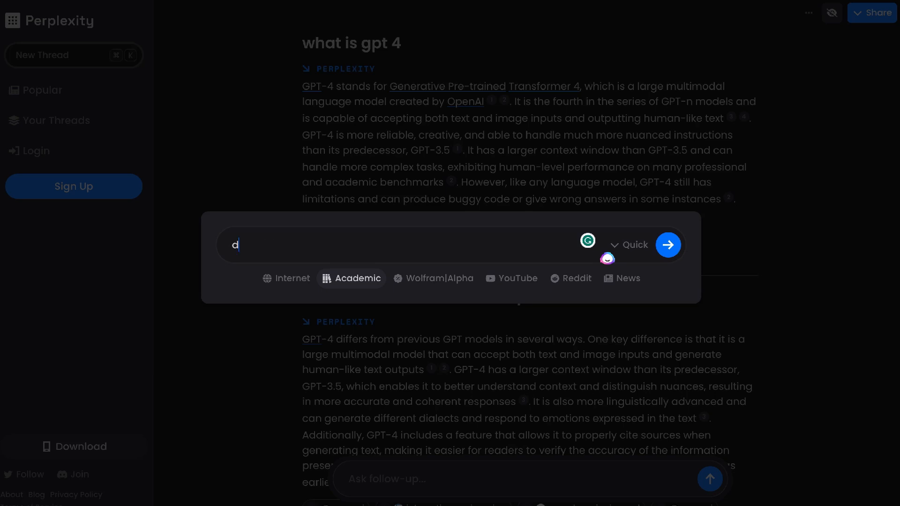
pyautogui.write('keto diet')
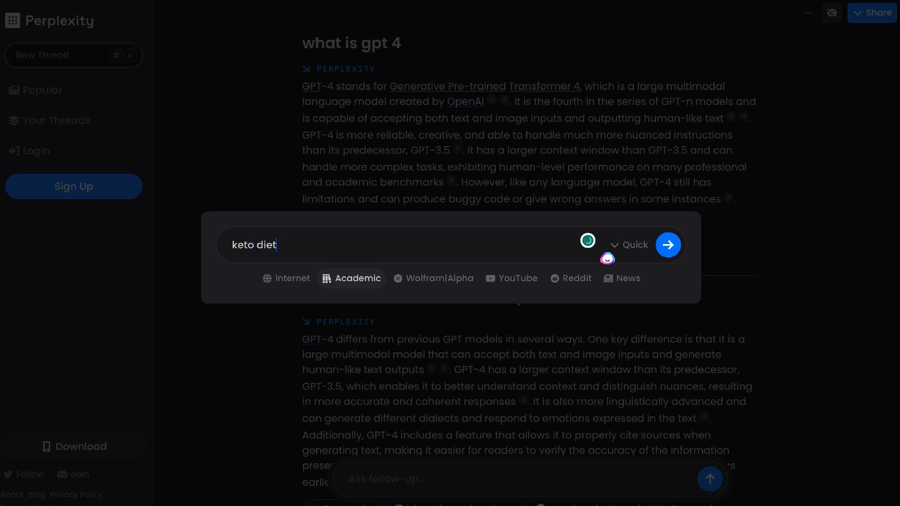
pyautogui.click(667, 245)
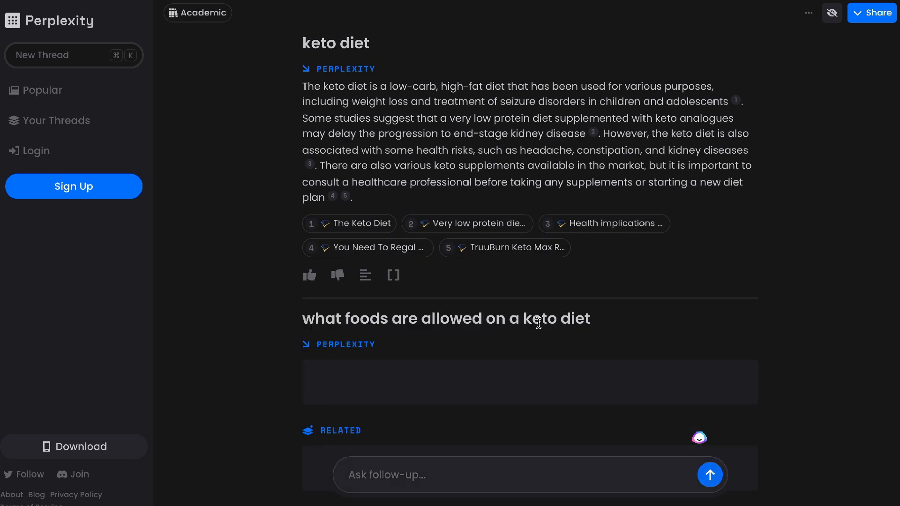
pyautogui.scroll(-3)
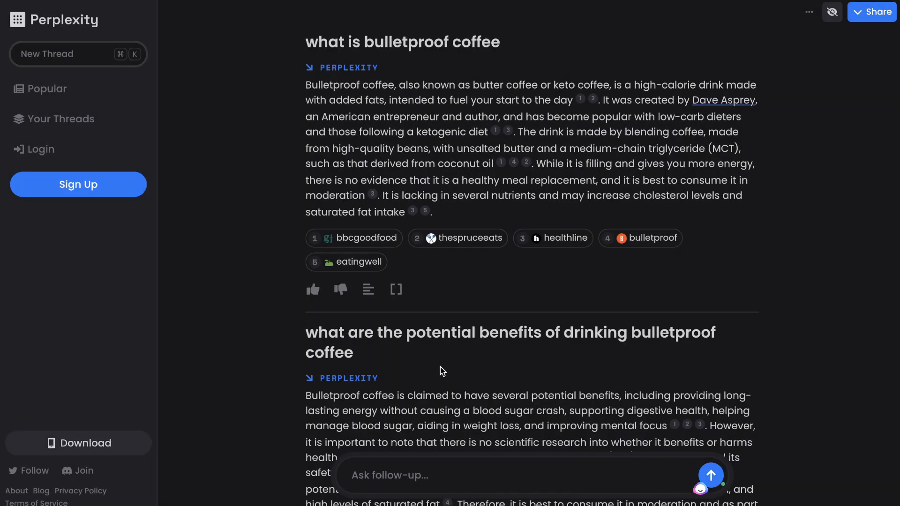
pyautogui.scroll(-3)
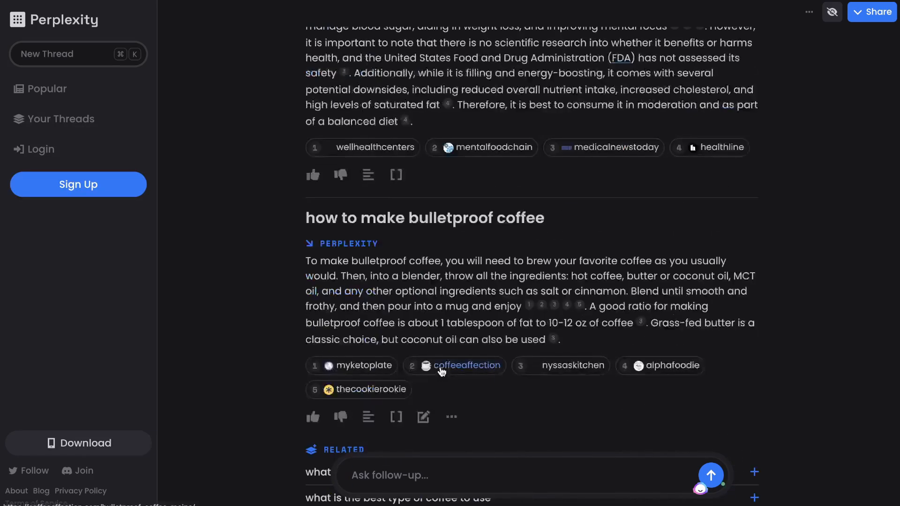
pyautogui.scroll(3)
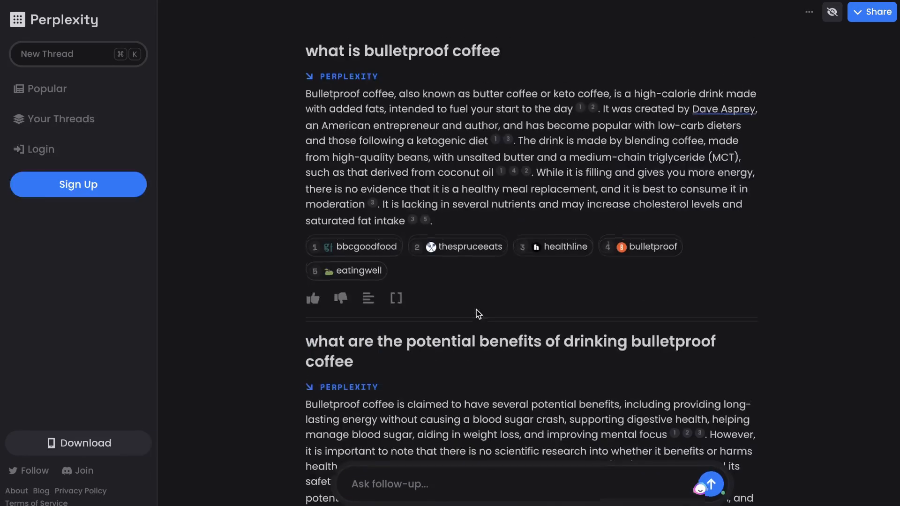
pyautogui.scroll(3)
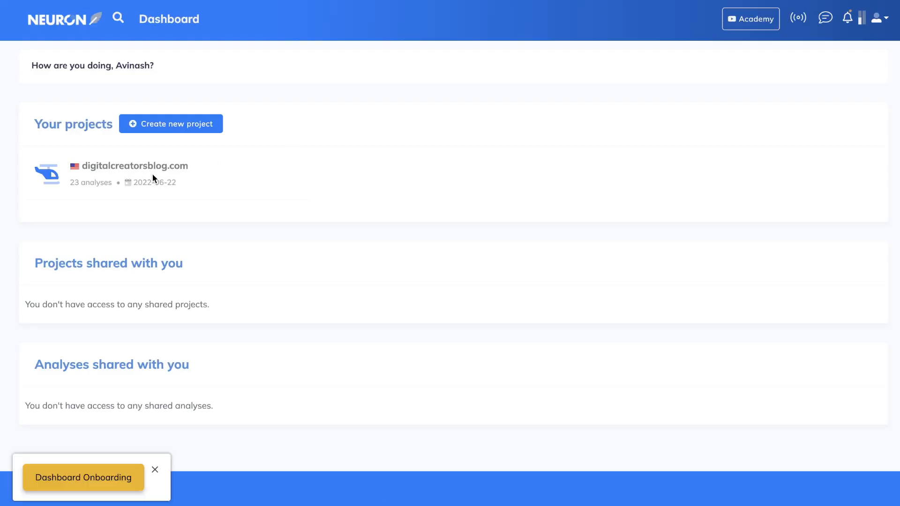
# Step: Open the digitalcreatorsblog.com project to show its Content writer query list
pyautogui.click(134, 166)
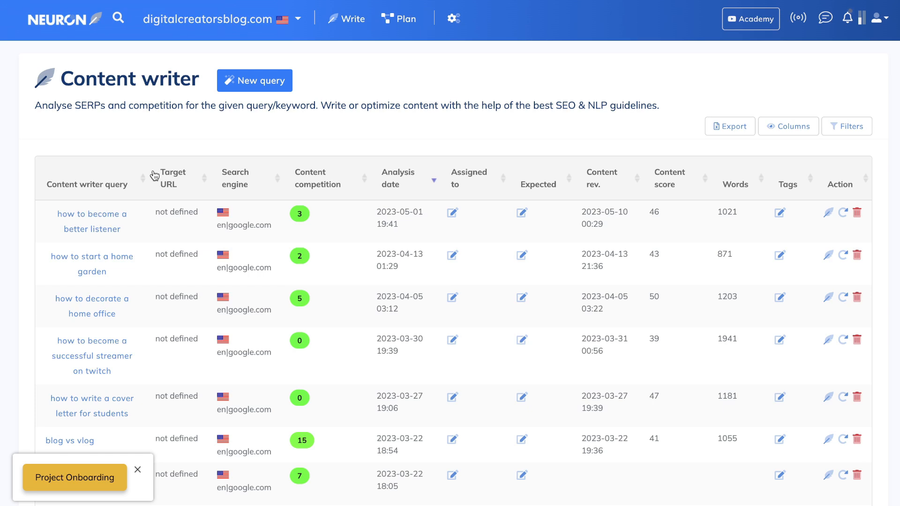
pyautogui.moveTo(162, 224)
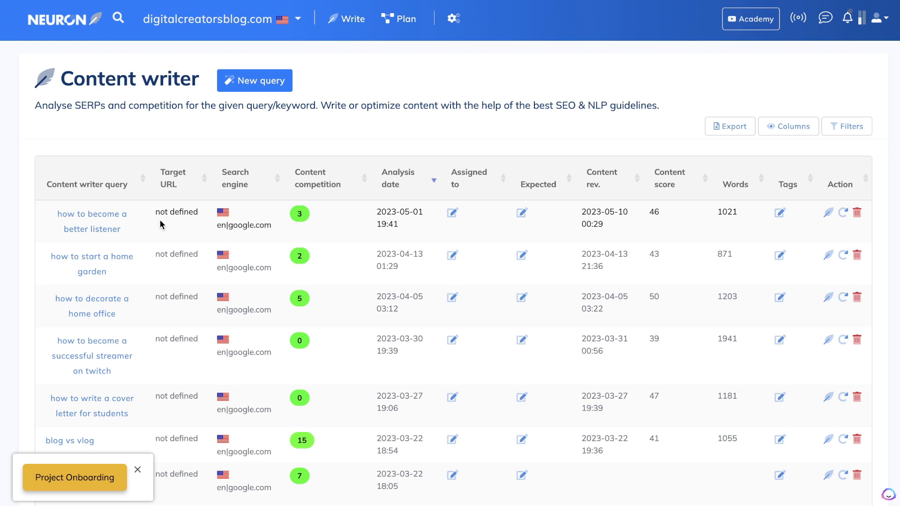
pyautogui.moveTo(119, 164)
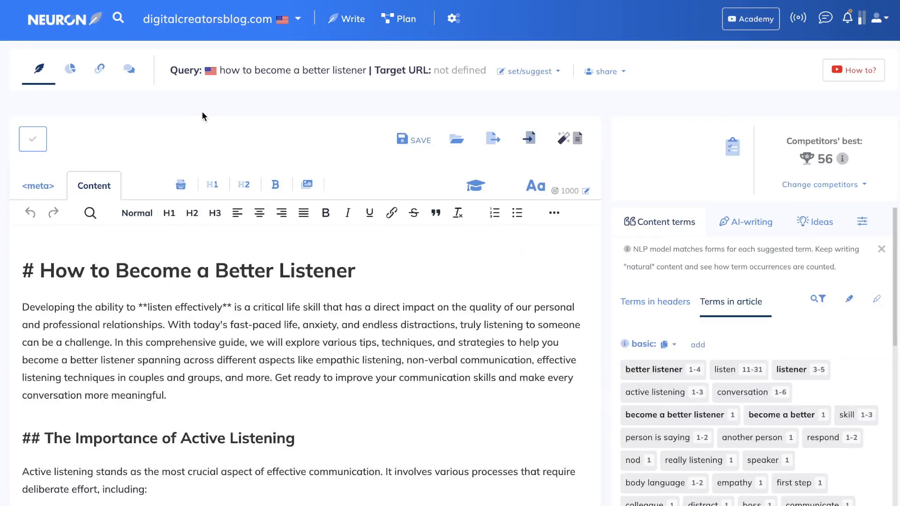
pyautogui.moveTo(230, 102)
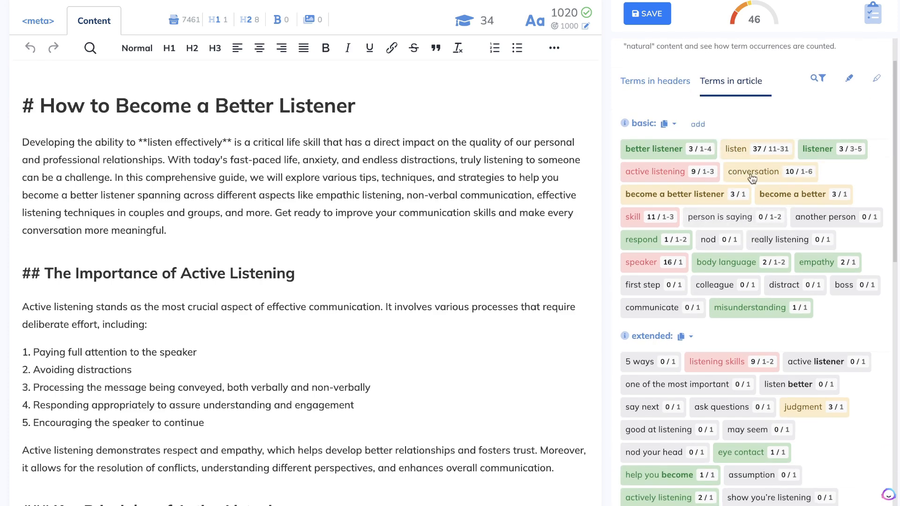
# Step: Switch Content terms to Terms in headers and review the Better Listener article's score of 46
pyautogui.click(655, 132)
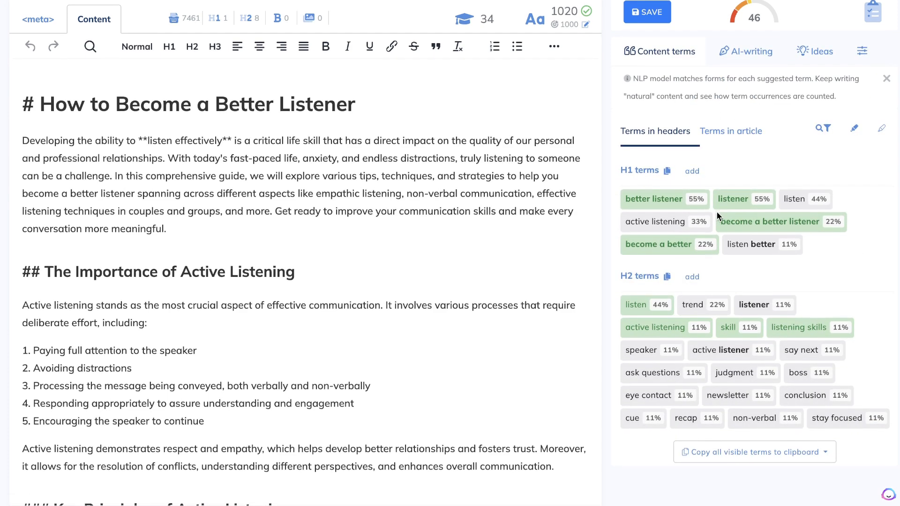
pyautogui.scroll(-3)
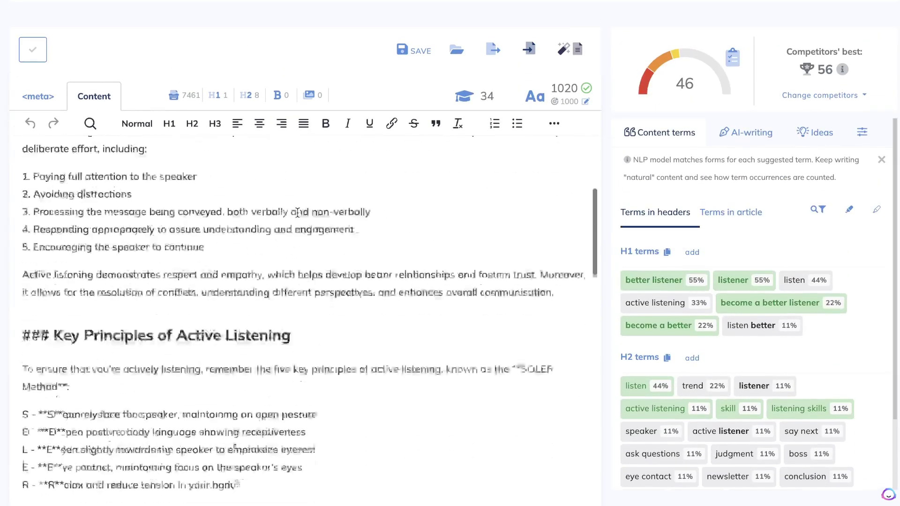
pyautogui.scroll(-3)
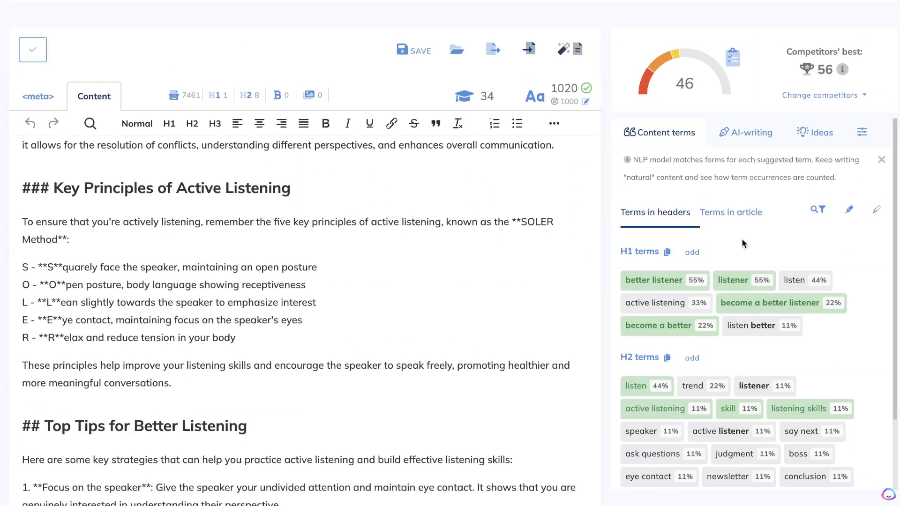
pyautogui.scroll(3)
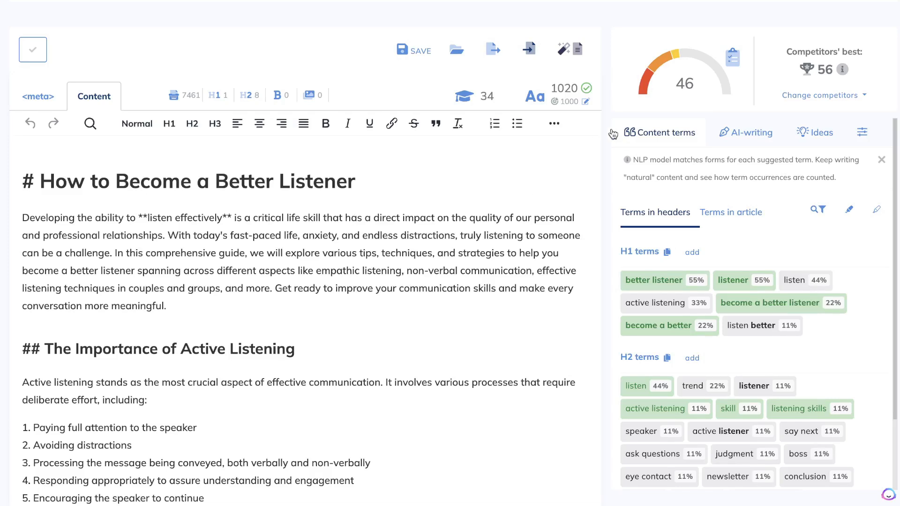
pyautogui.moveTo(692, 73)
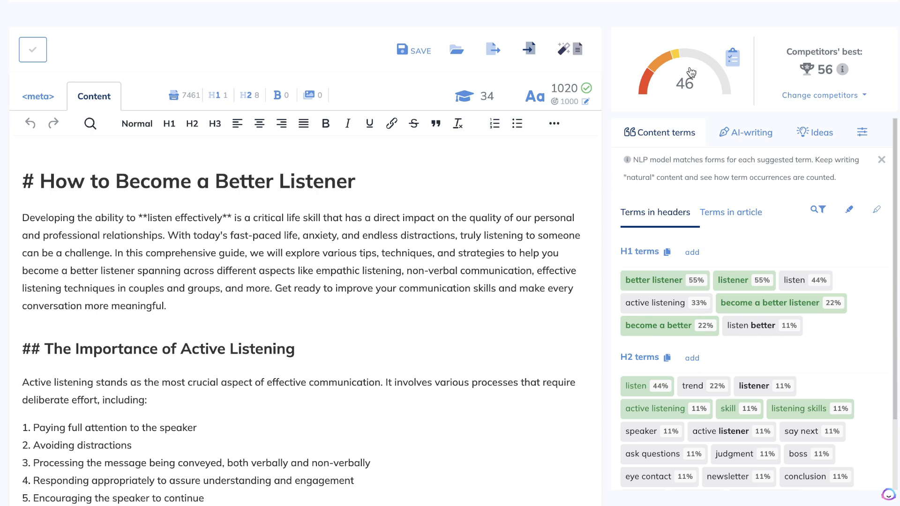
pyautogui.moveTo(563, 96)
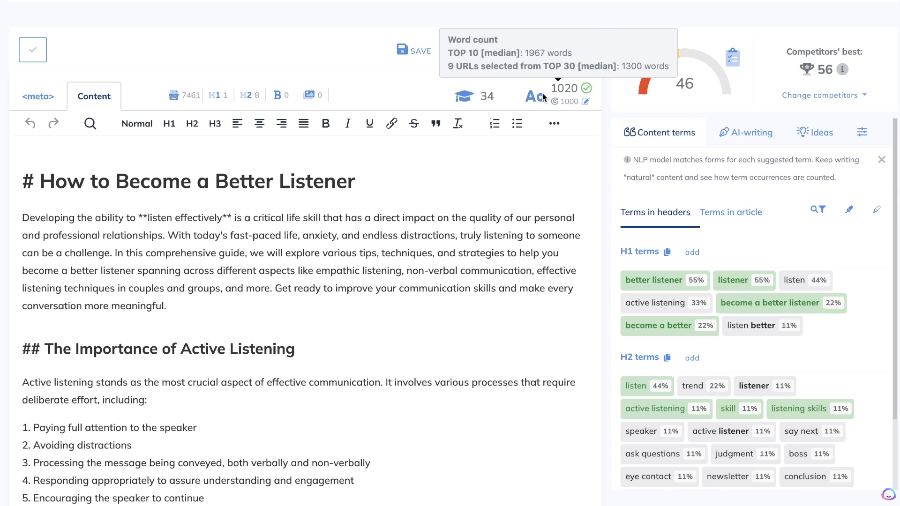
pyautogui.moveTo(464, 96)
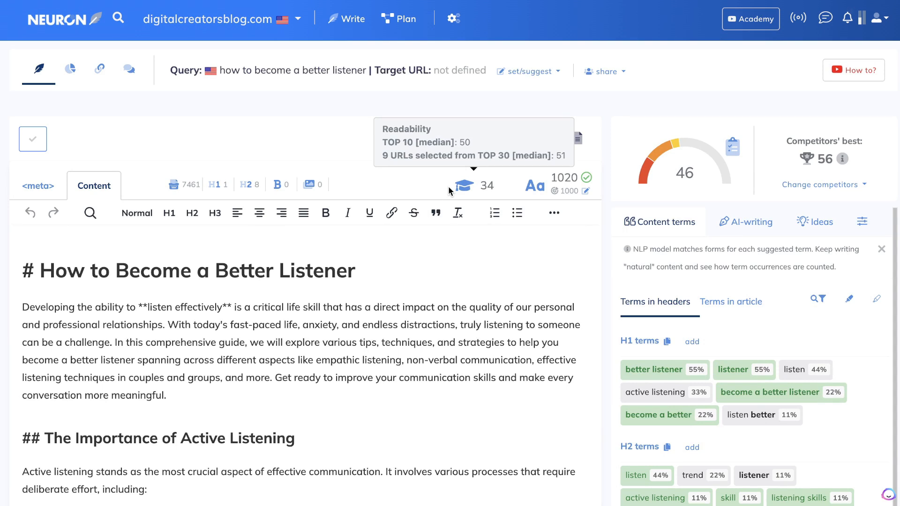
pyautogui.click(881, 248)
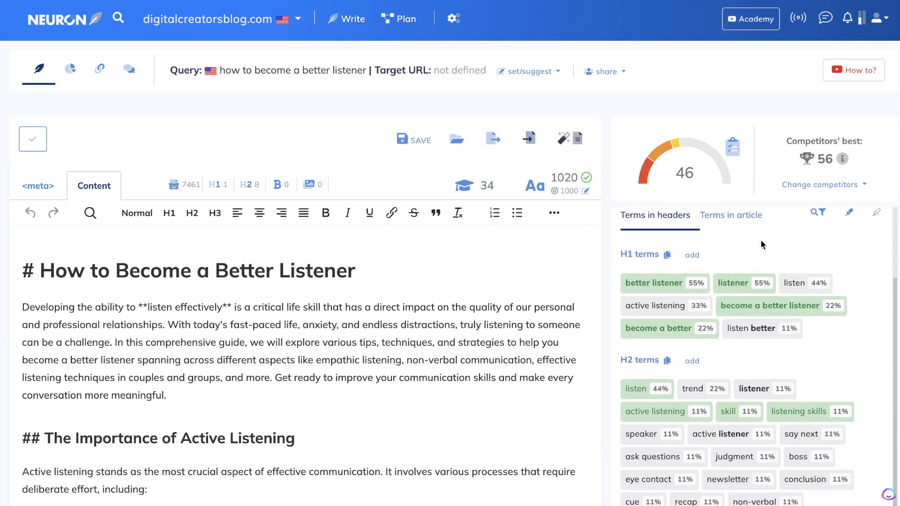
pyautogui.scroll(-3)
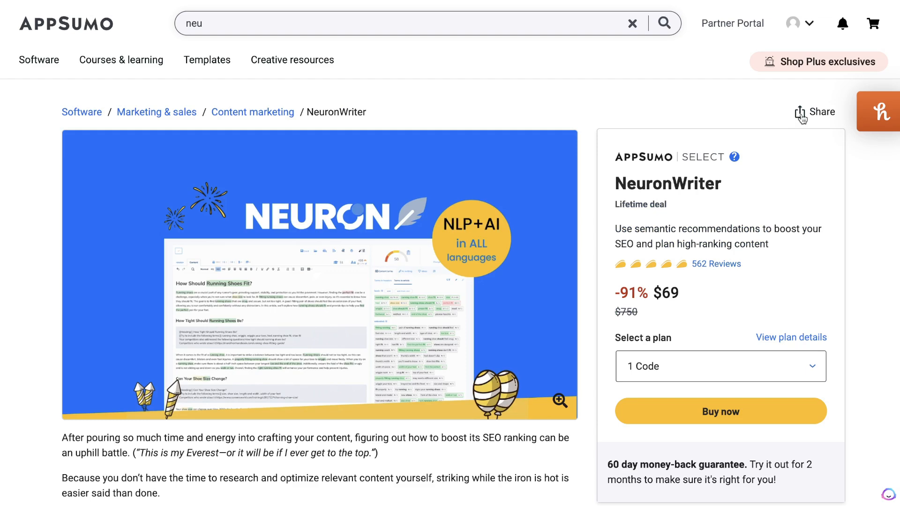
# Step: Scroll to Plans & features and highlight the Single plan's AI credits figure
pyautogui.scroll(-3)
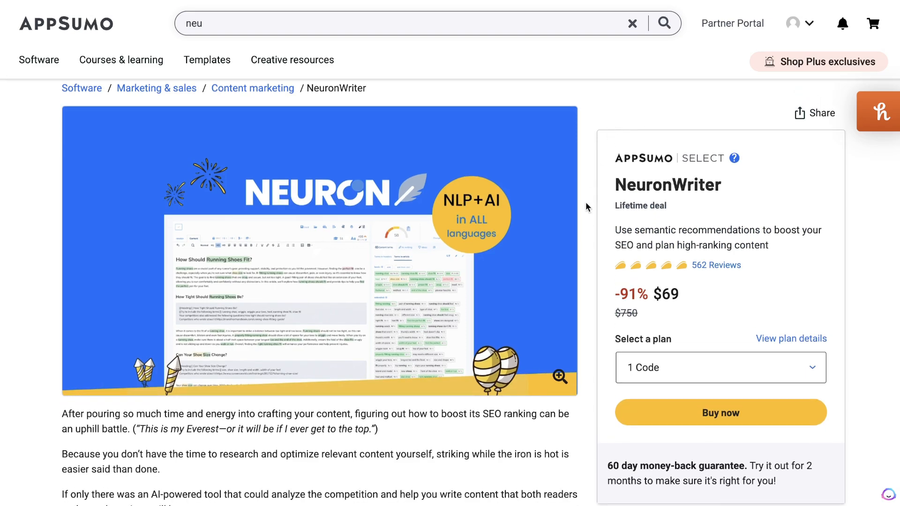
pyautogui.scroll(-3)
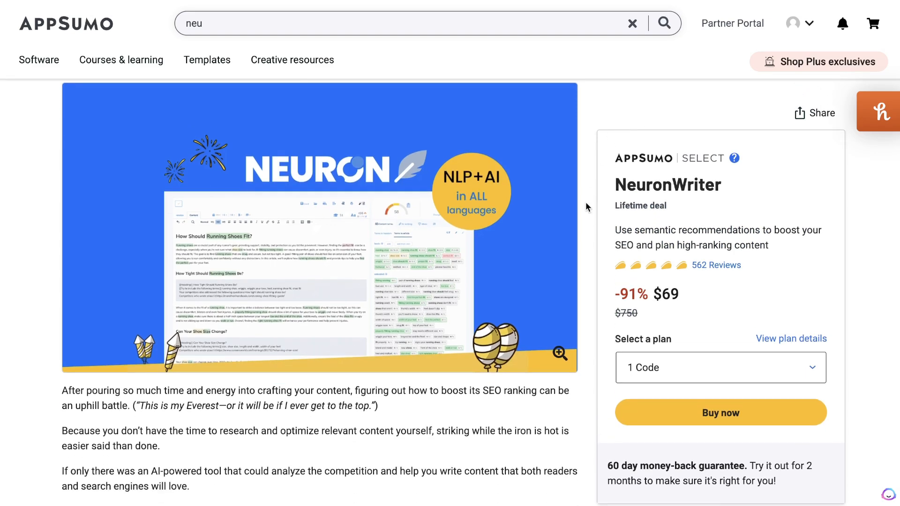
pyautogui.scroll(-3)
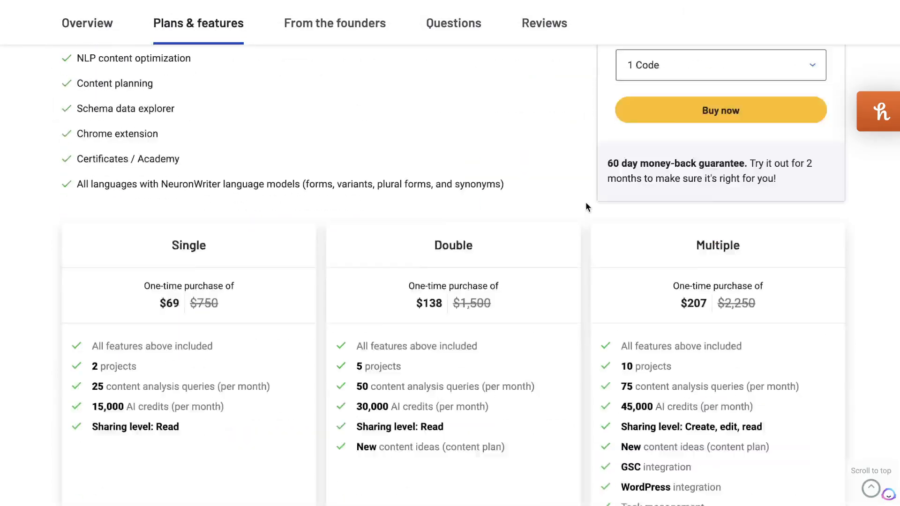
pyautogui.scroll(-3)
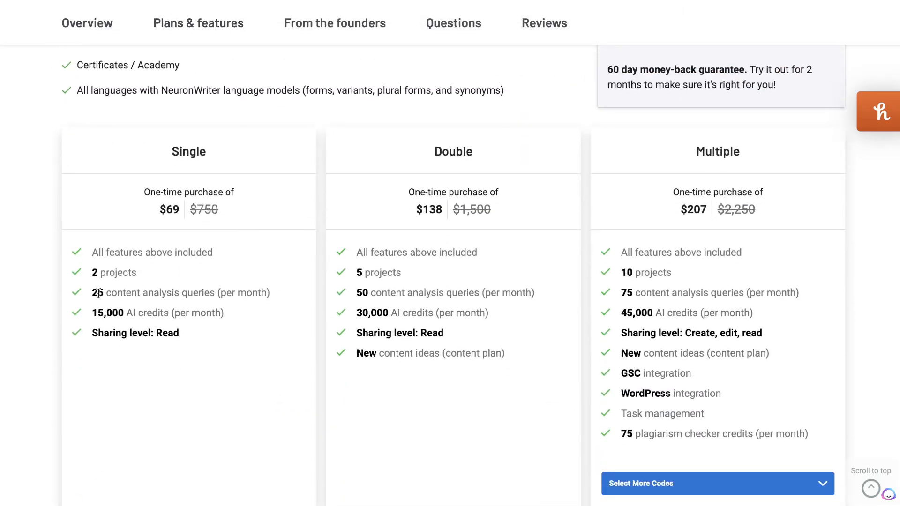
pyautogui.doubleClick(99, 292)
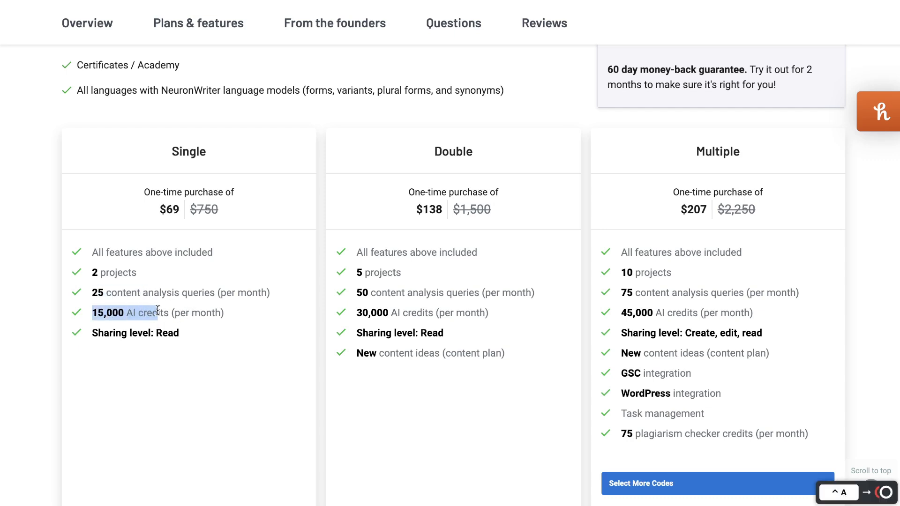
pyautogui.scroll(-3)
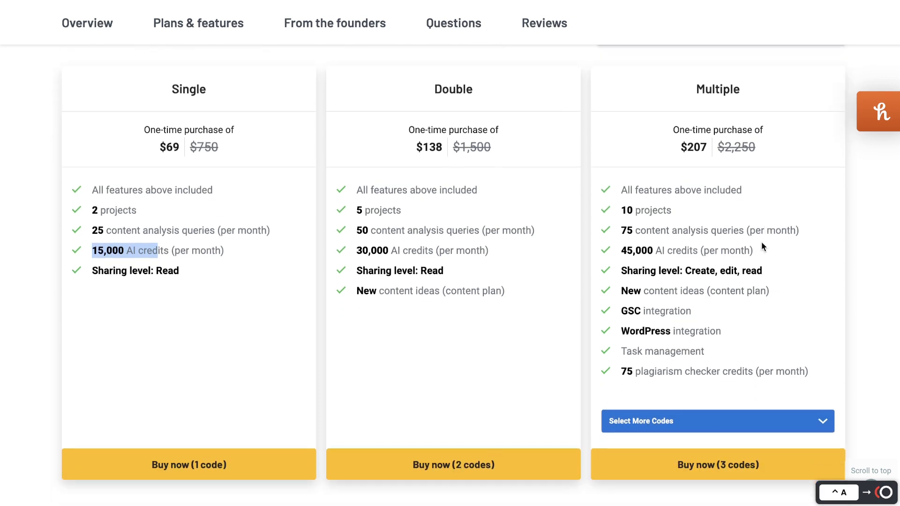
# Step: Price the Multiple plan at 7 codes, showing $483 with 100 projects
pyautogui.click(717, 421)
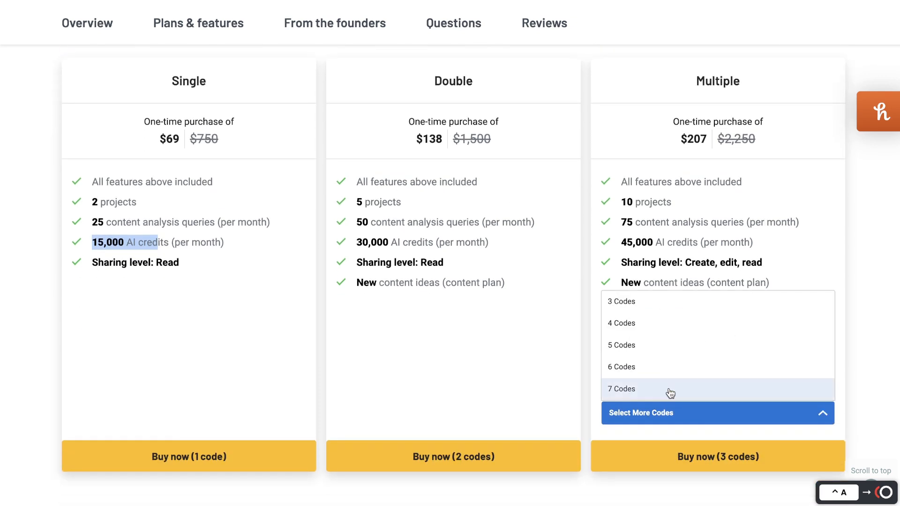
pyautogui.click(621, 388)
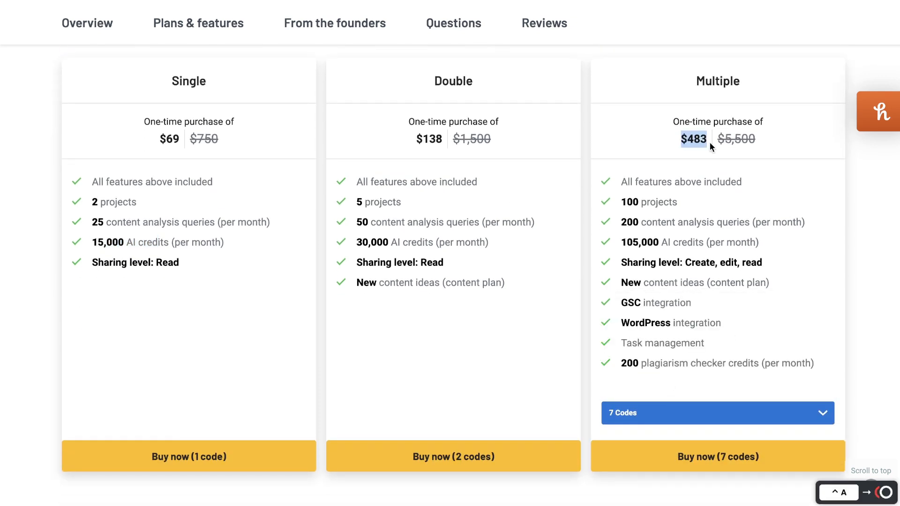
pyautogui.moveTo(620, 224)
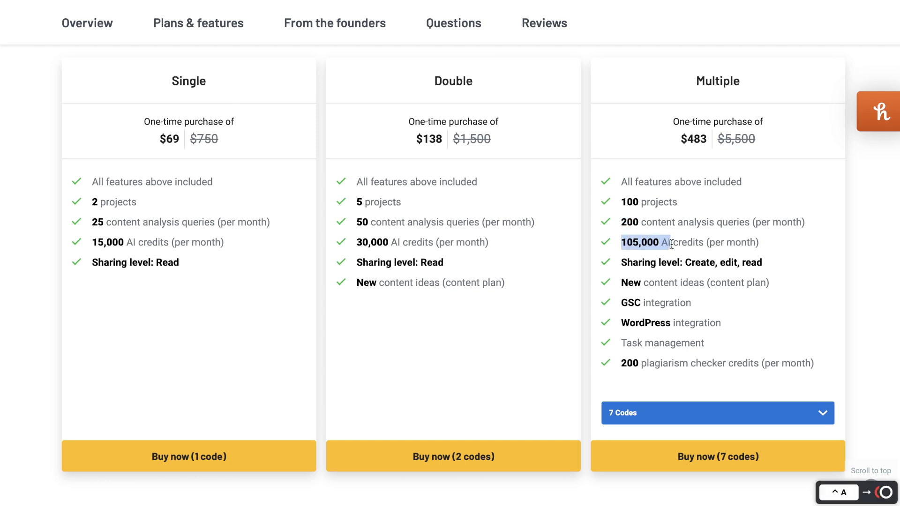
pyautogui.scroll(3)
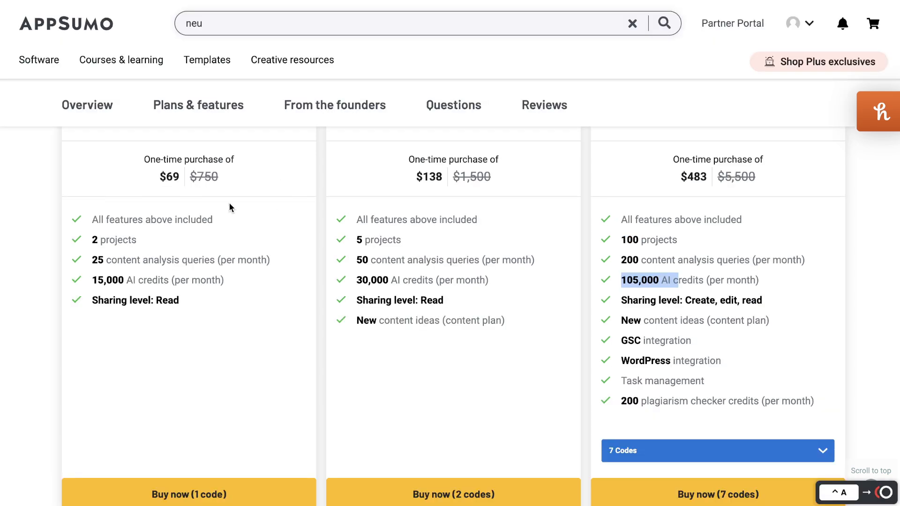
pyautogui.moveTo(160, 270)
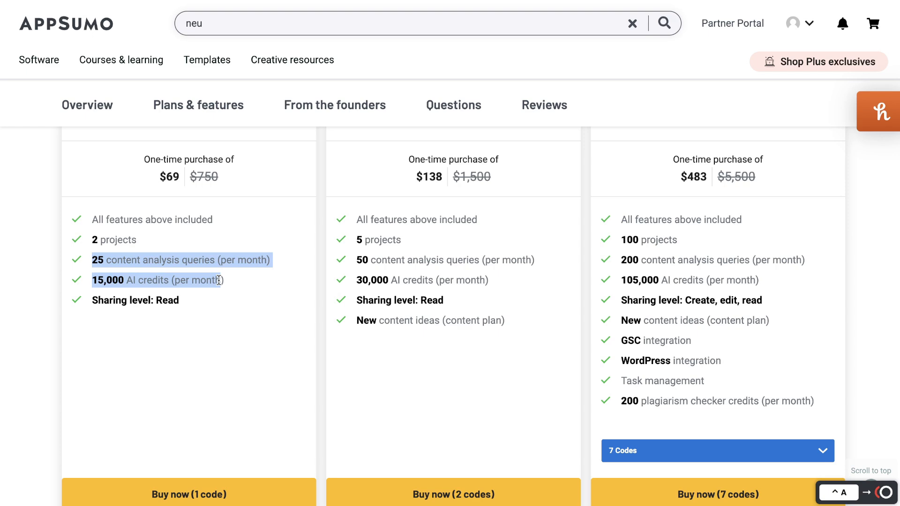
pyautogui.scroll(3)
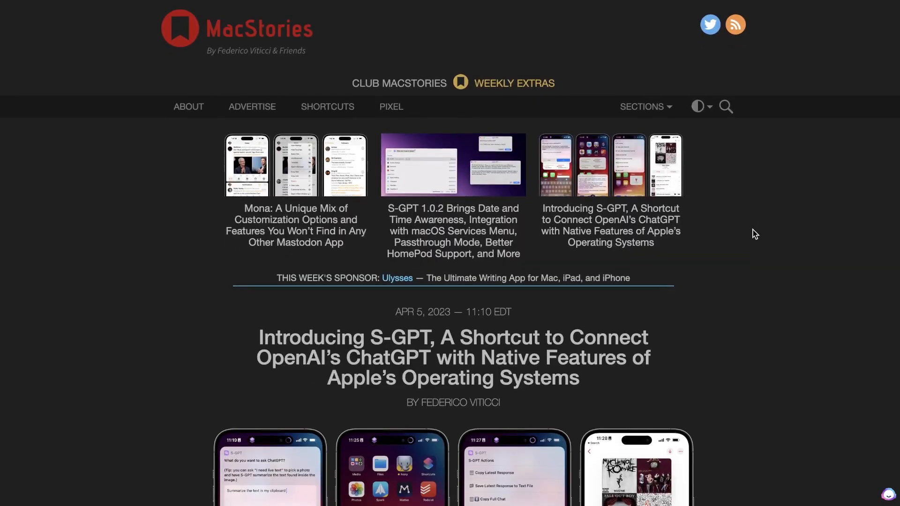
pyautogui.scroll(3)
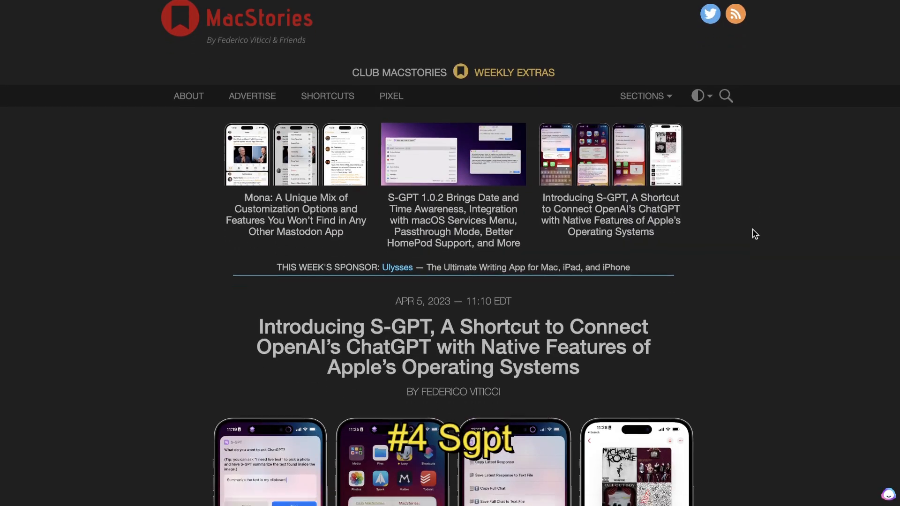
pyautogui.scroll(-3)
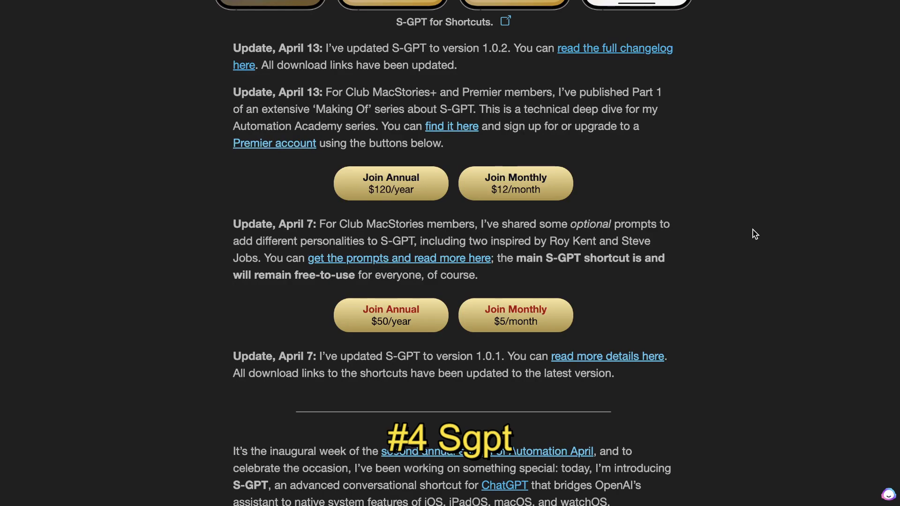
pyautogui.scroll(-3)
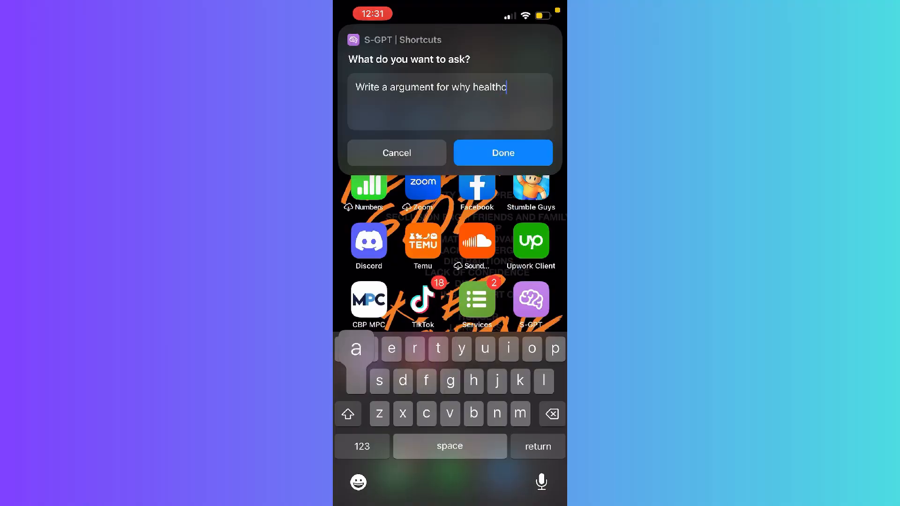
# Step: Get S-GPT's free-healthcare argument, then launch the shortcut again for a new prompt
pyautogui.write('are should be')
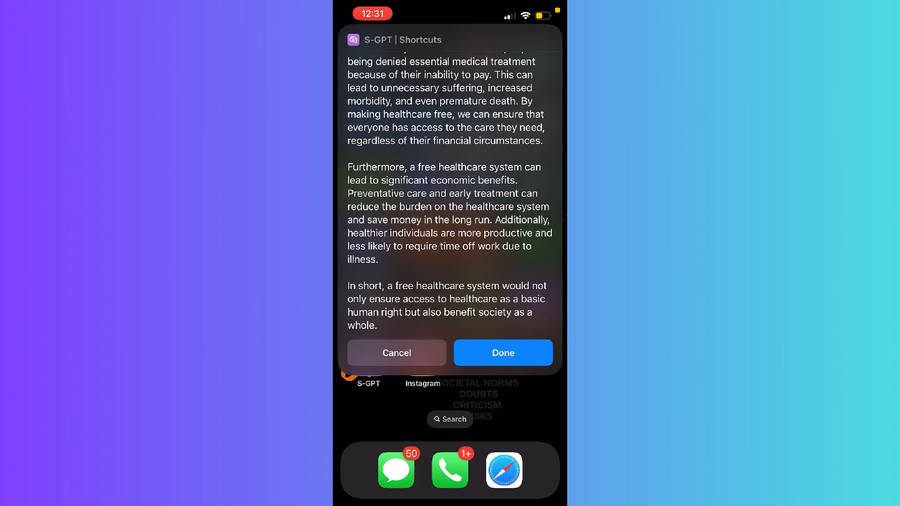
pyautogui.scroll(3)
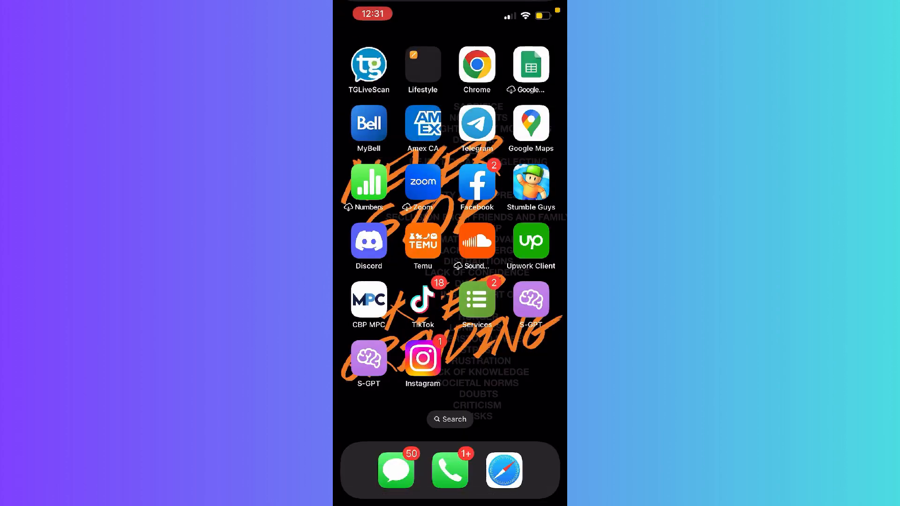
pyautogui.click(528, 299)
pyautogui.write('No, now check my schedule for the ne')
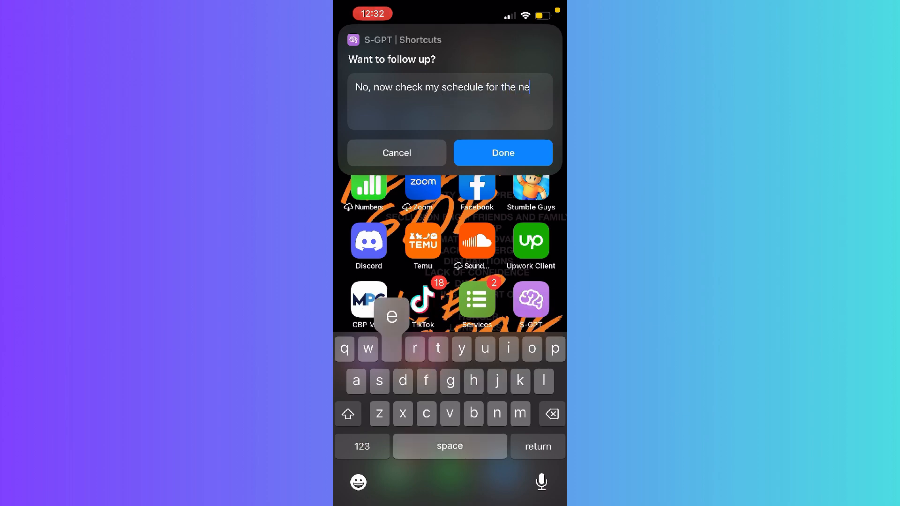
pyautogui.click(501, 153)
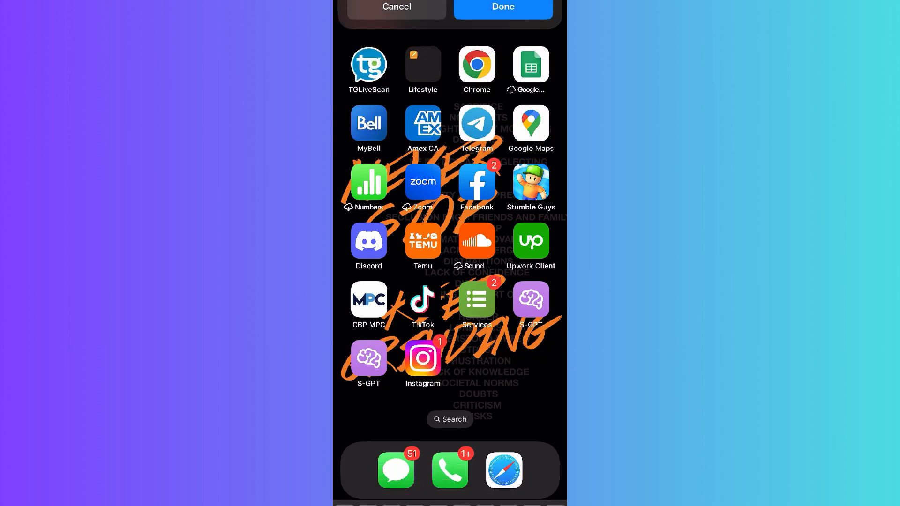
# Step: Ask S-GPT about FC Barcelona, read its summary and dismiss the answer
pyautogui.click(503, 7)
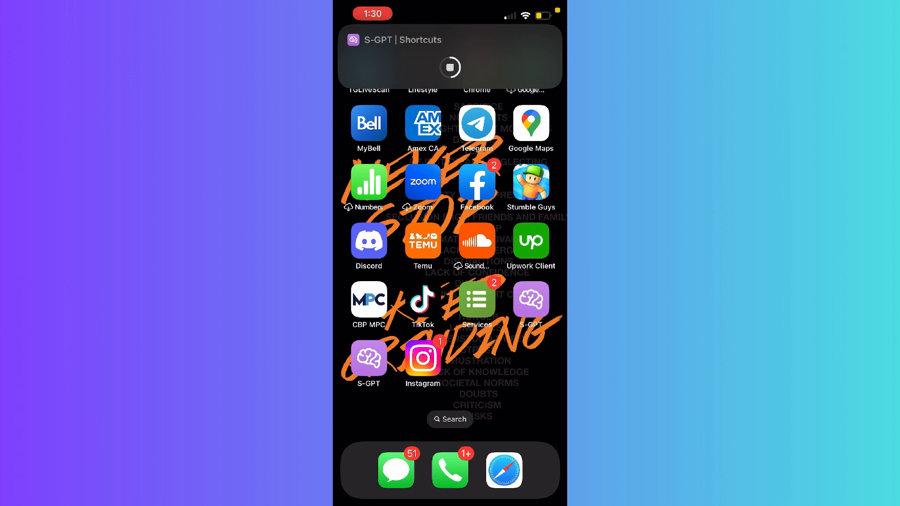
pyautogui.click(451, 67)
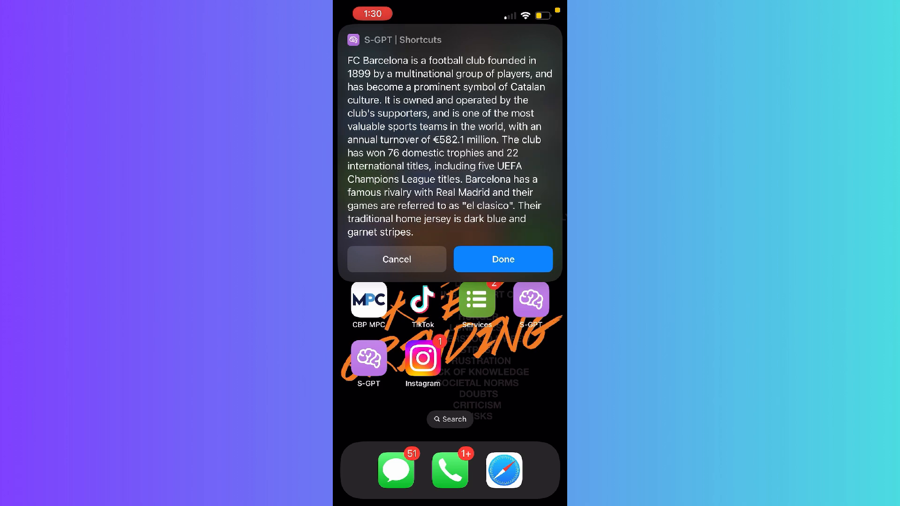
pyautogui.click(501, 259)
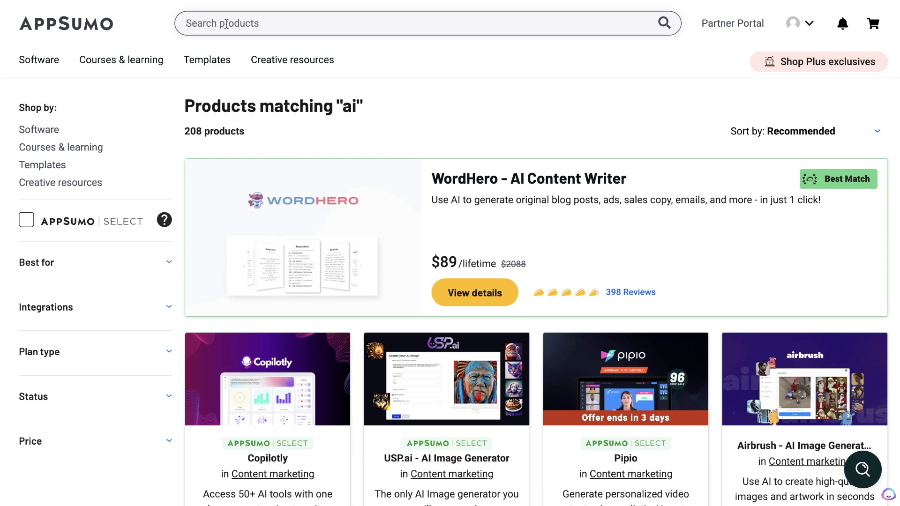
# Step: Search the AppSumo store for 'ai' and scroll through the 208 matching products
pyautogui.click(402, 23)
pyautogui.write('ai')
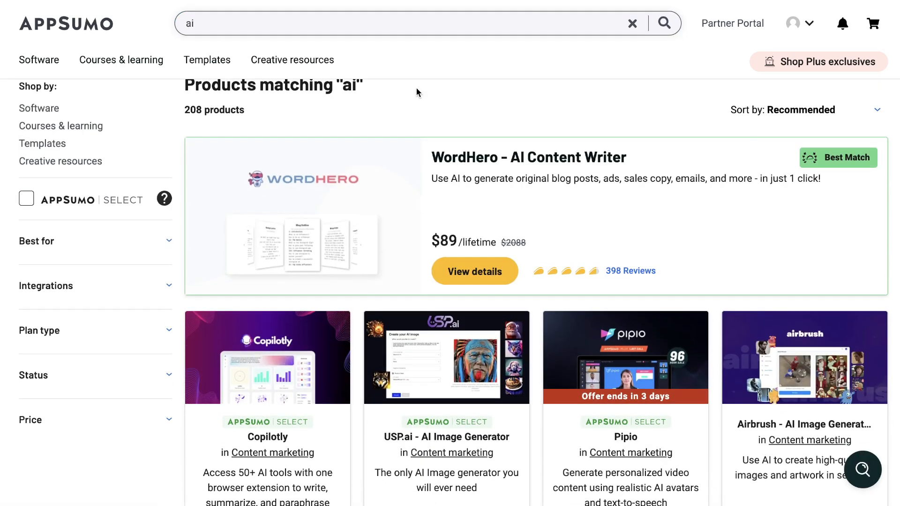
pyautogui.moveTo(483, 98)
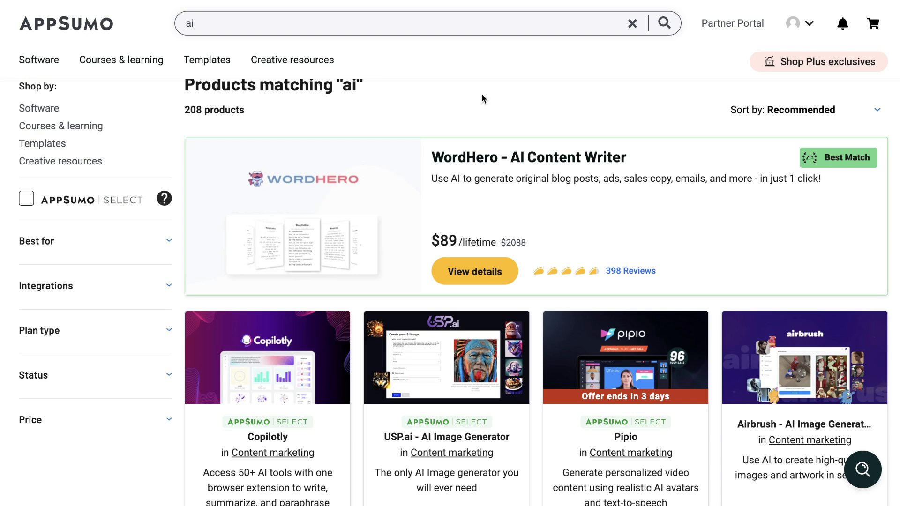
pyautogui.scroll(-3)
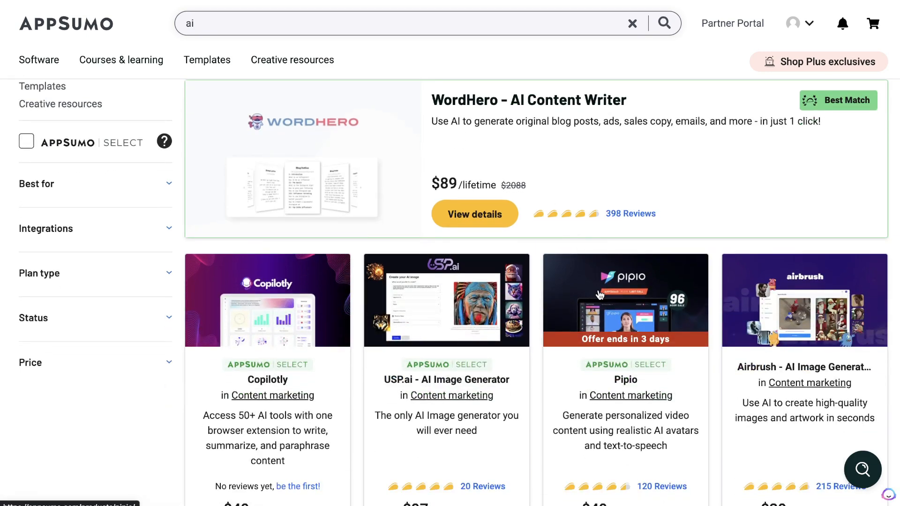
pyautogui.scroll(3)
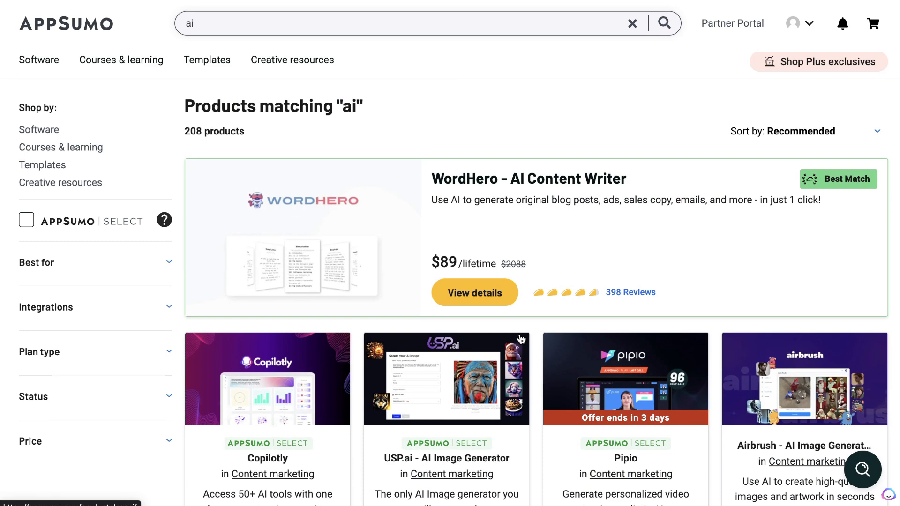
pyautogui.scroll(-3)
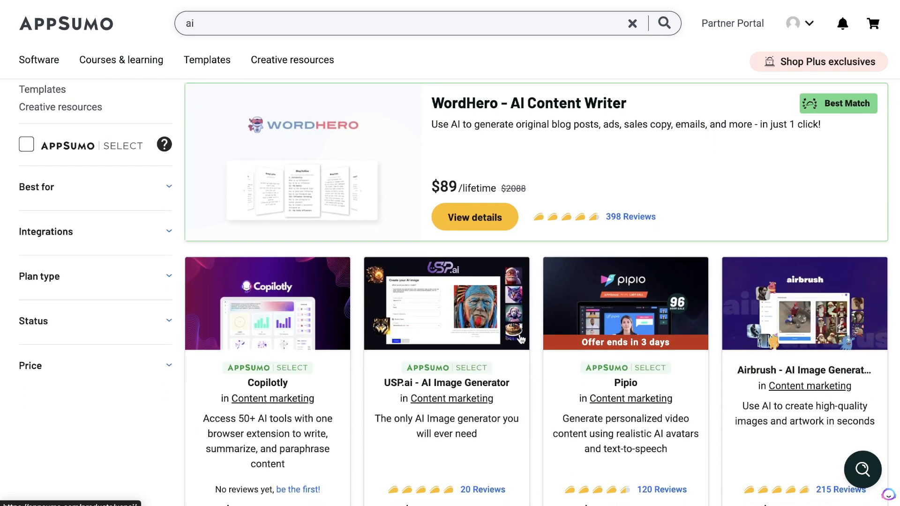
pyautogui.scroll(-3)
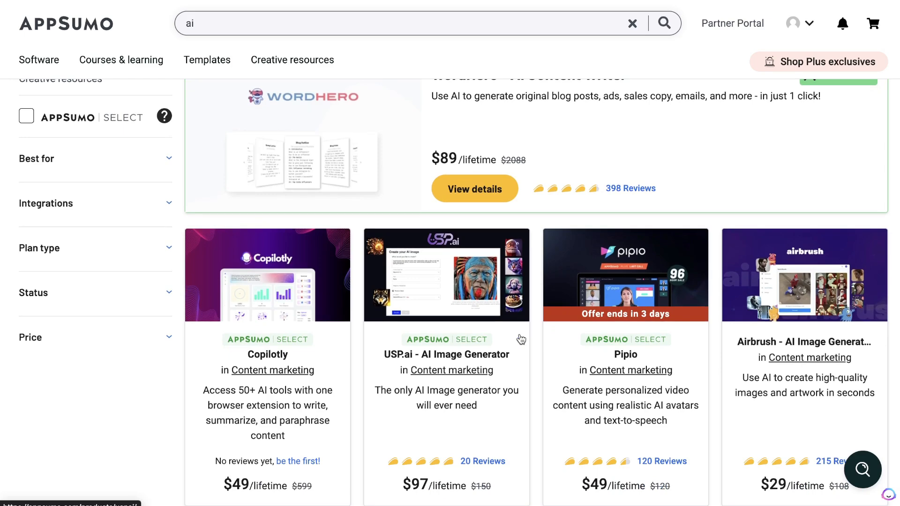
pyautogui.scroll(-3)
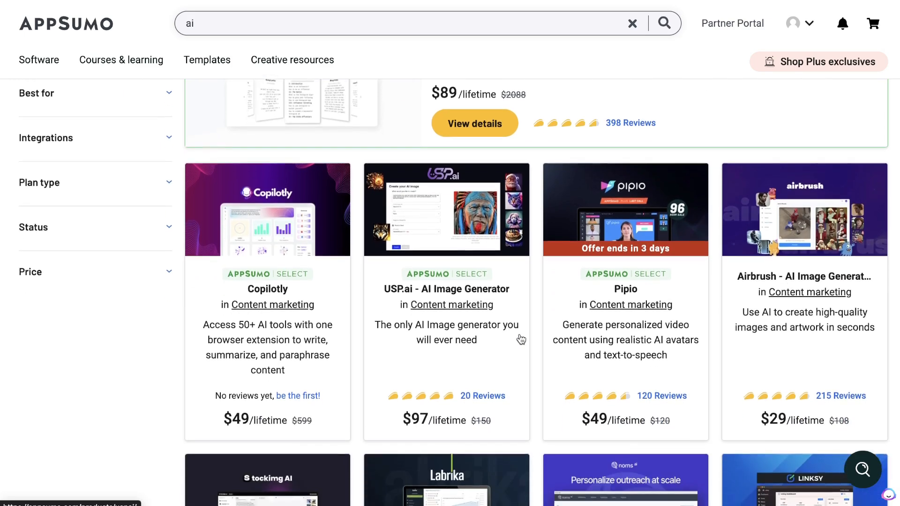
pyautogui.scroll(-3)
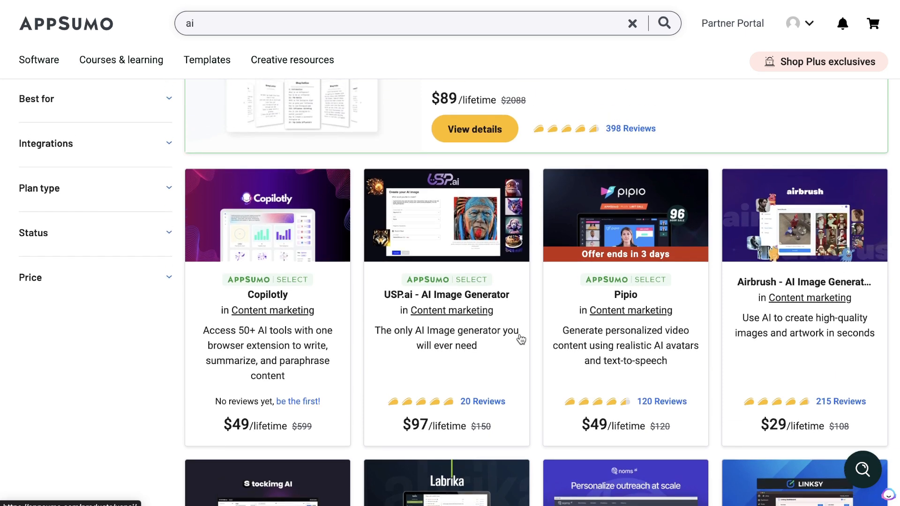
pyautogui.scroll(3)
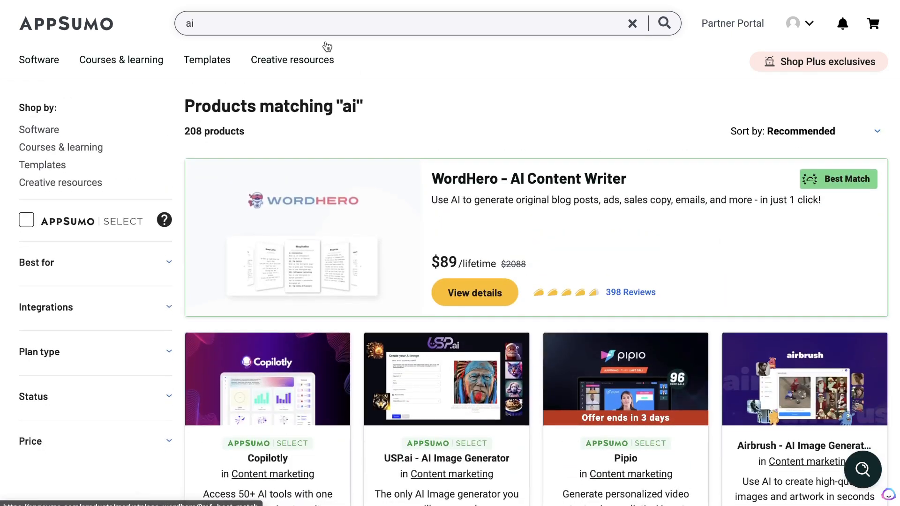
pyautogui.scroll(-3)
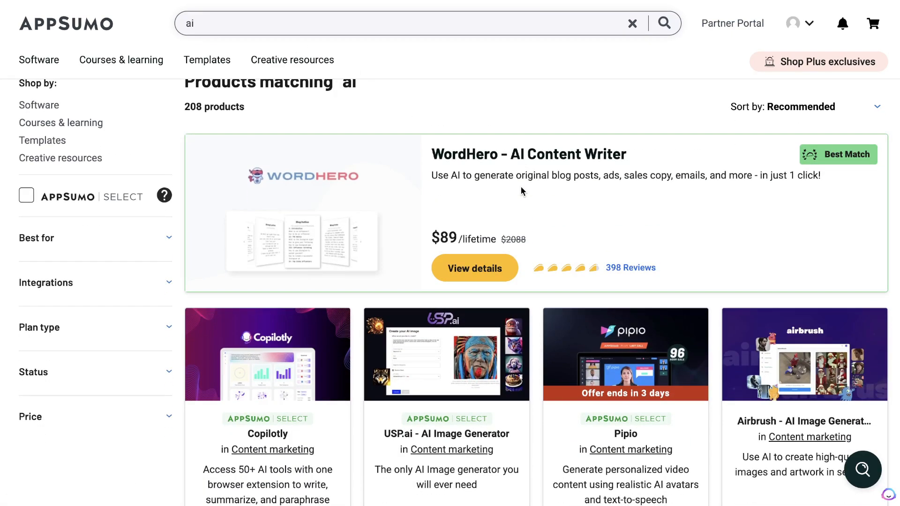
pyautogui.scroll(-3)
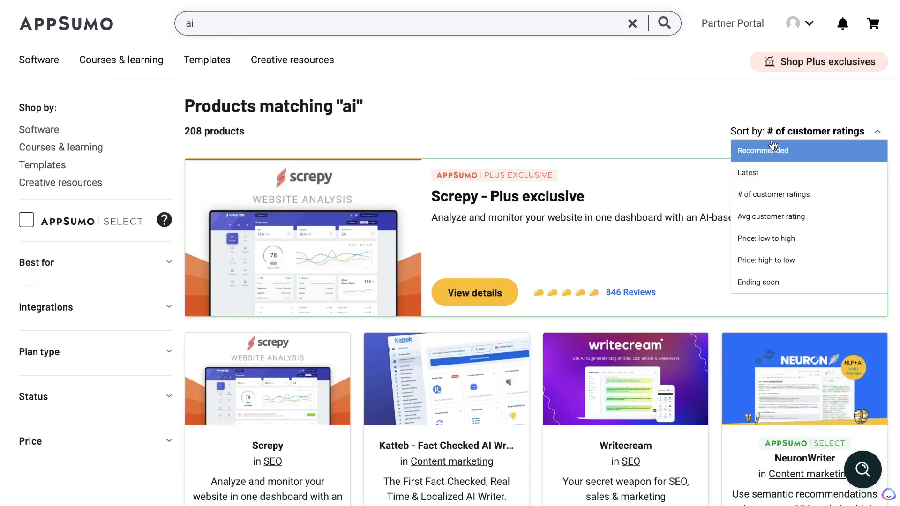
pyautogui.moveTo(771, 217)
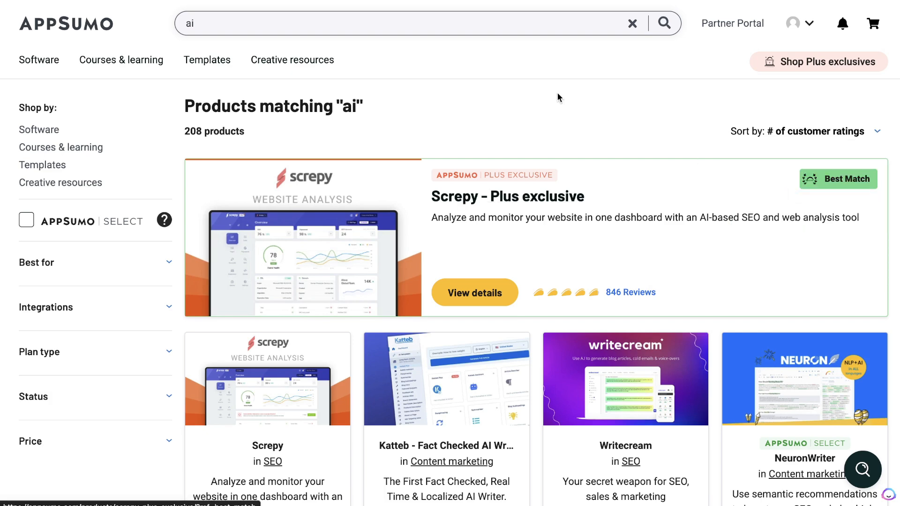
# Step: Browse the ratings-sorted 'ai' results down past Linguix, then back up to Screpy at the top
pyautogui.scroll(-3)
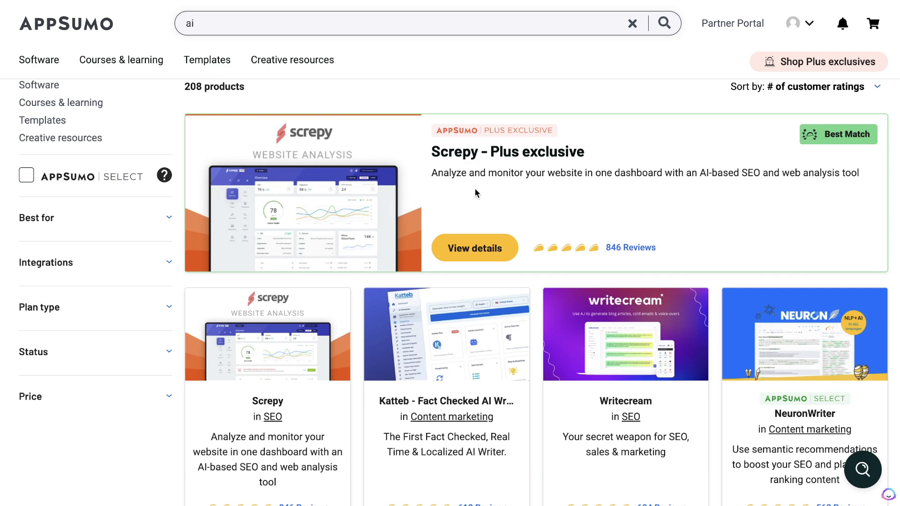
pyautogui.scroll(-3)
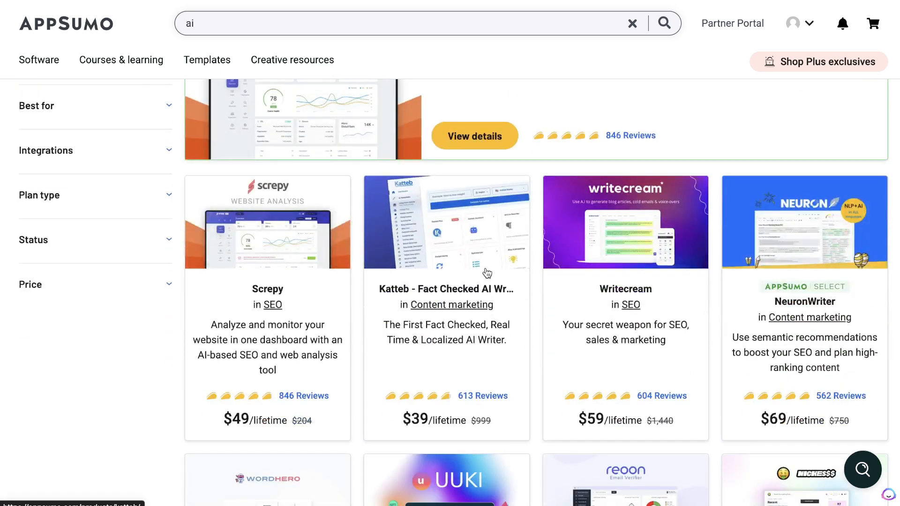
pyautogui.scroll(-3)
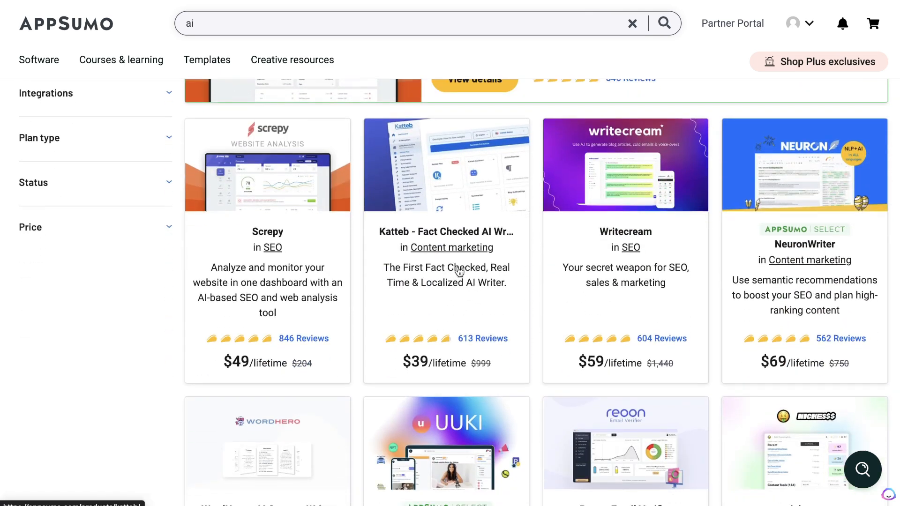
pyautogui.moveTo(487, 270)
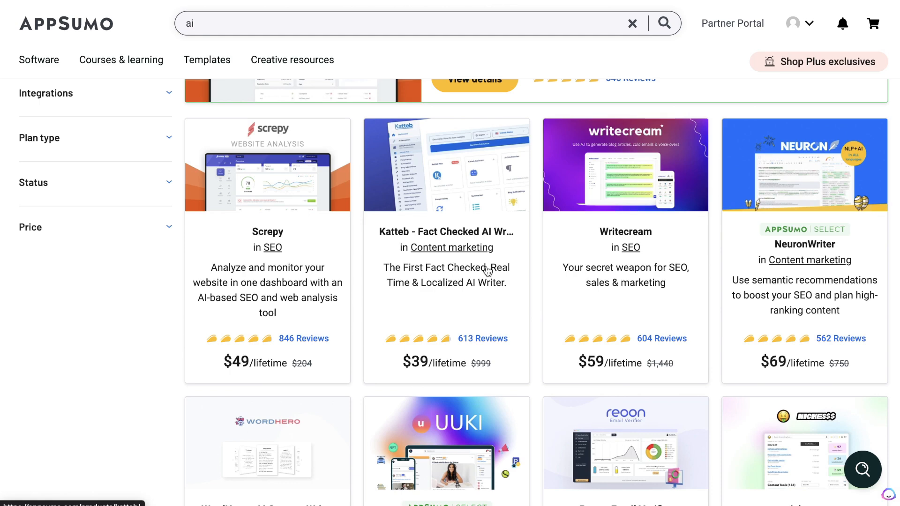
pyautogui.moveTo(684, 270)
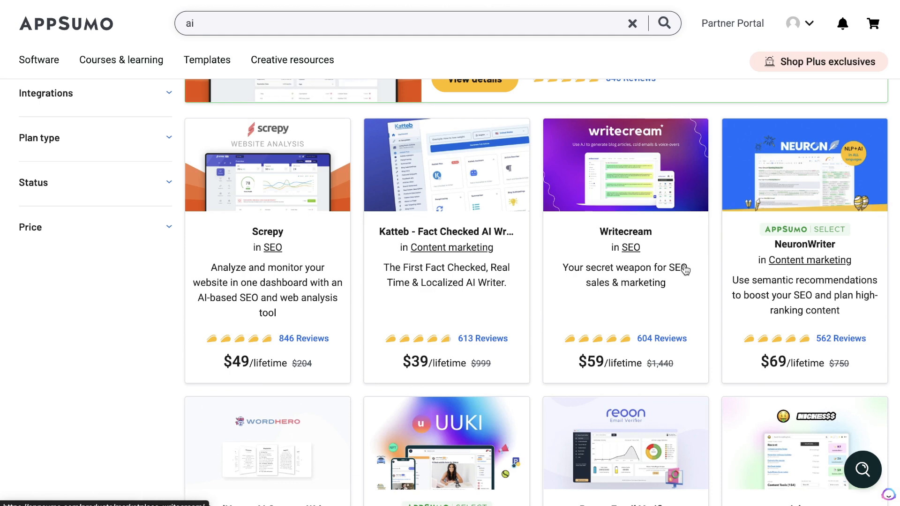
pyautogui.scroll(-3)
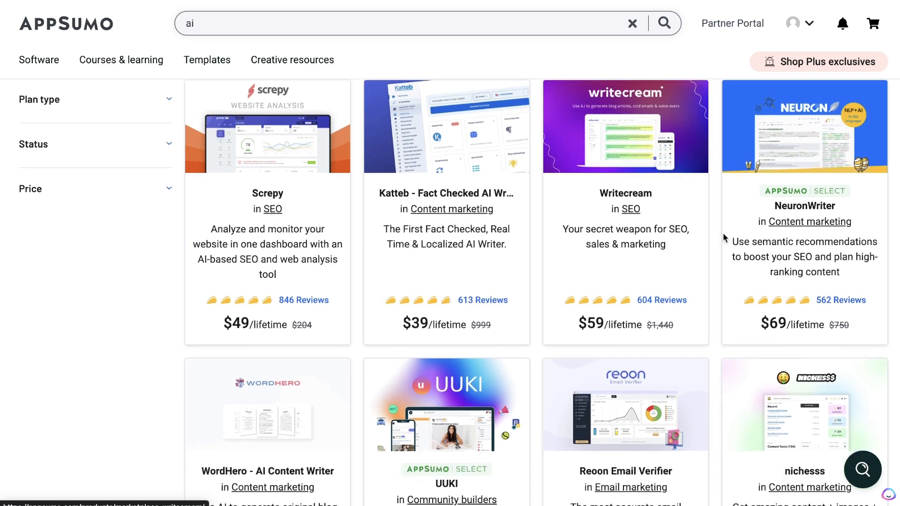
pyautogui.scroll(-3)
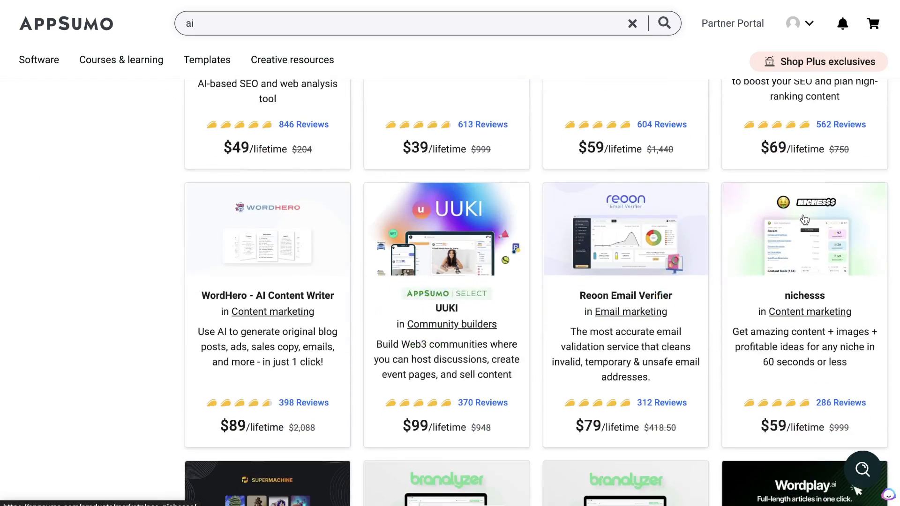
pyautogui.scroll(-3)
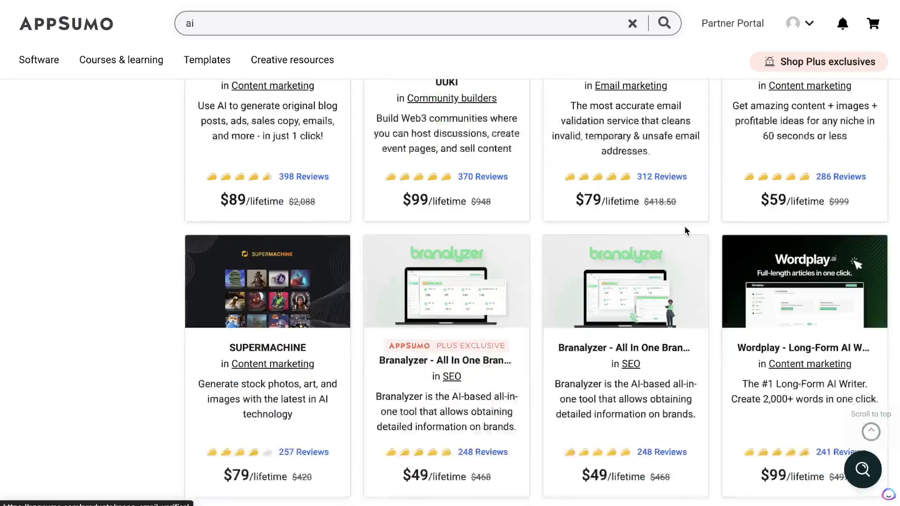
pyautogui.scroll(-3)
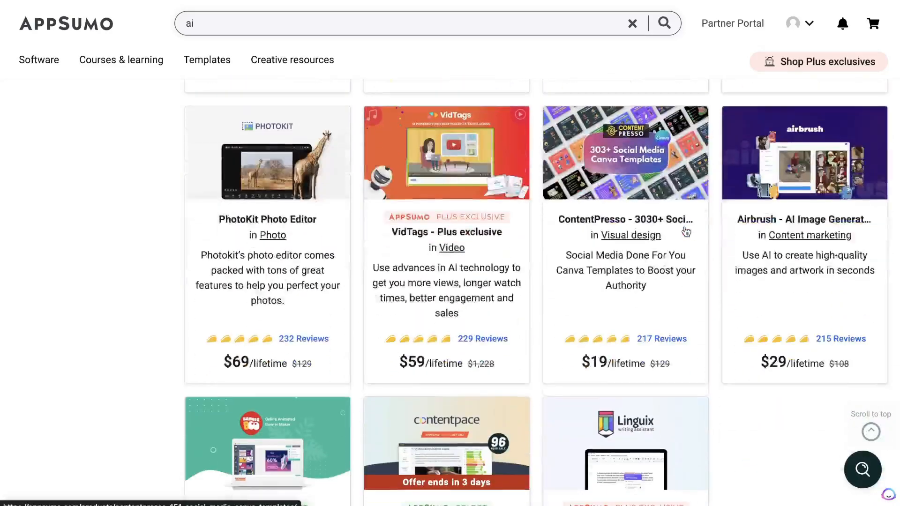
pyautogui.scroll(-3)
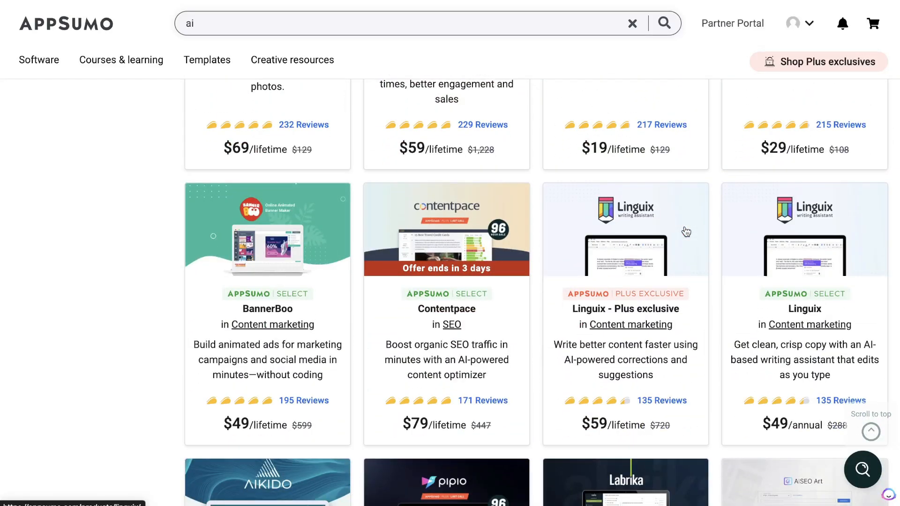
pyautogui.scroll(3)
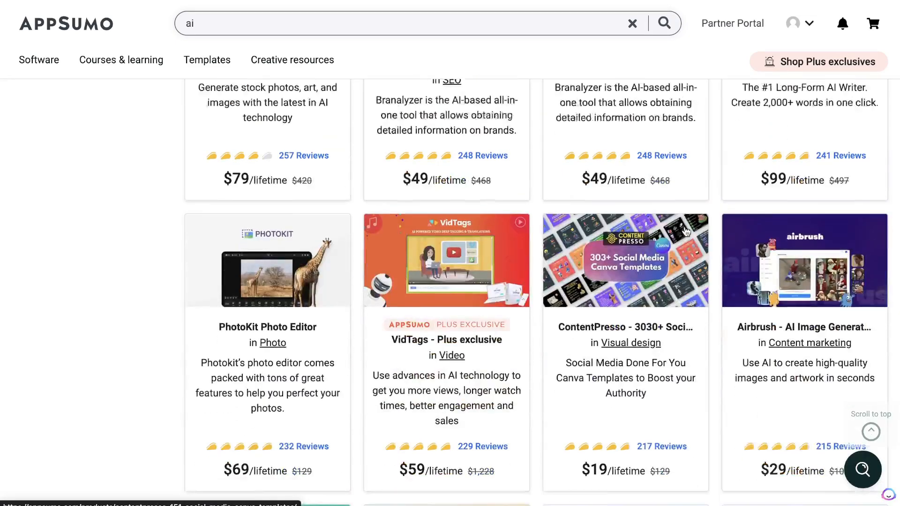
pyautogui.scroll(-3)
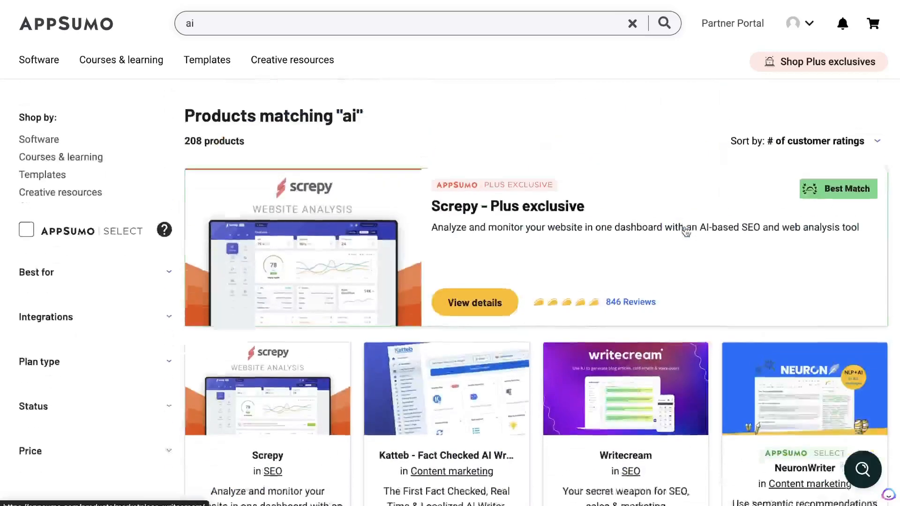
pyautogui.scroll(3)
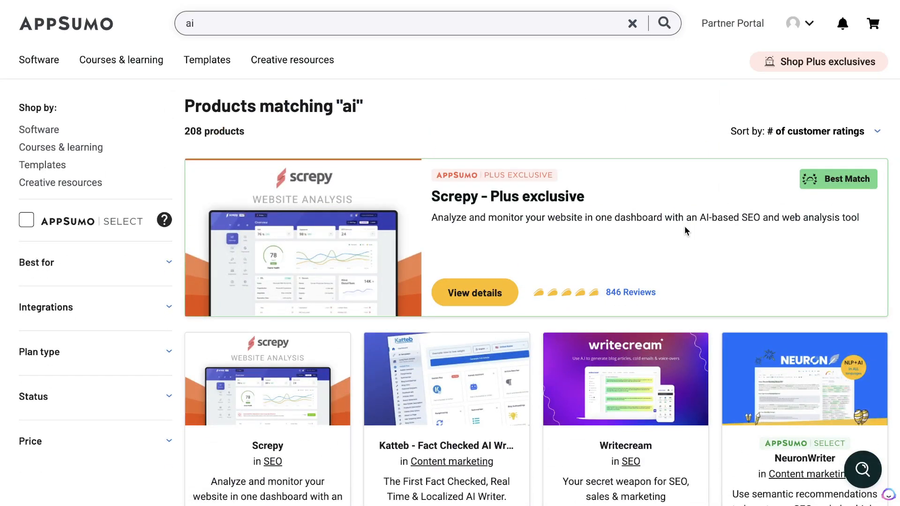